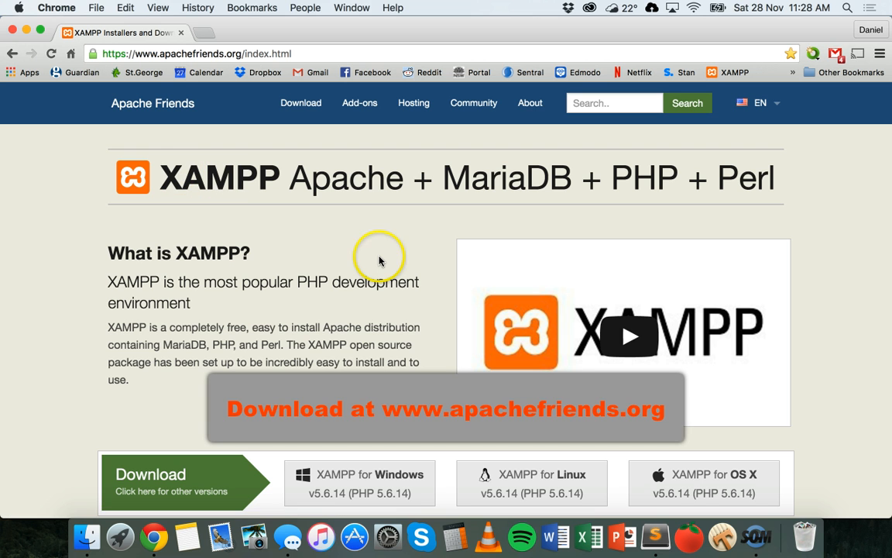
{"action": "mouse_move", "coordinate": [380, 260]}
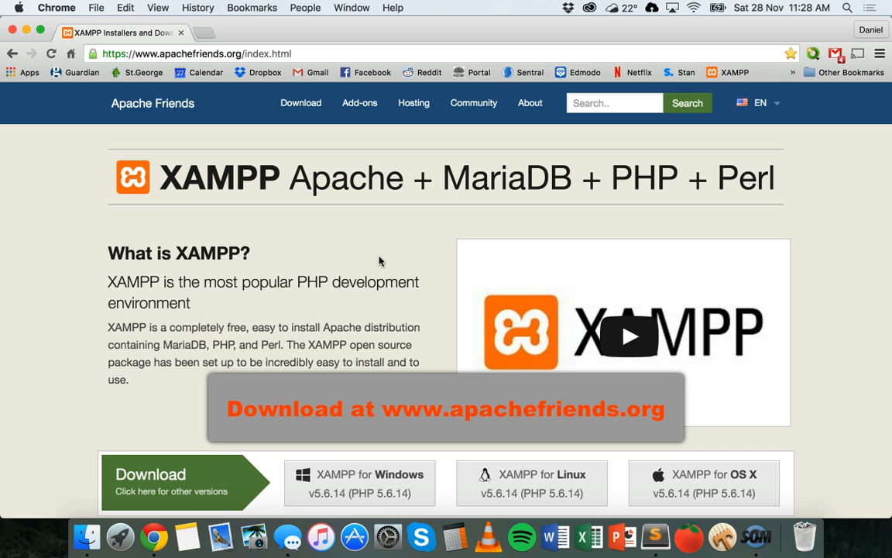
Open Applications > XAMPP in Finder, peek inside htdocs, then go back to XAMPP
{"action": "scroll", "scroll_direction": "down", "scroll_amount": 3}
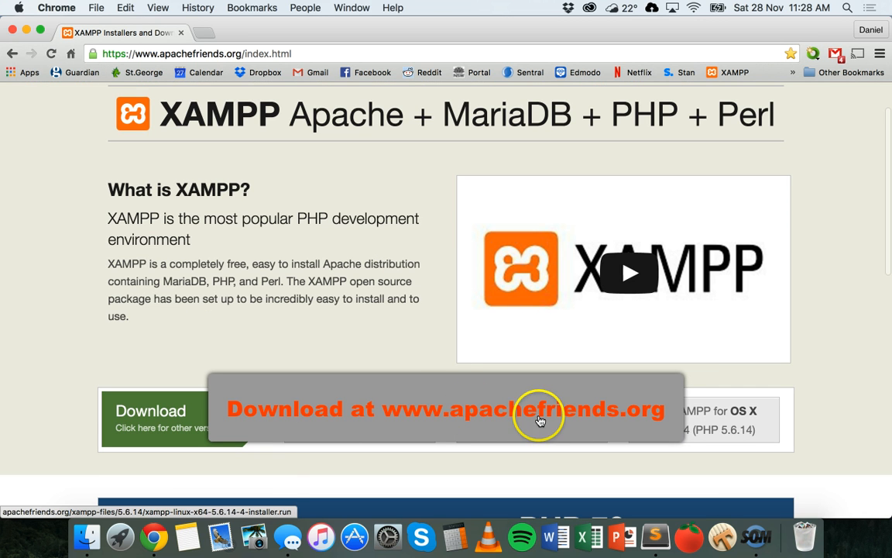
{"action": "mouse_move", "coordinate": [590, 410]}
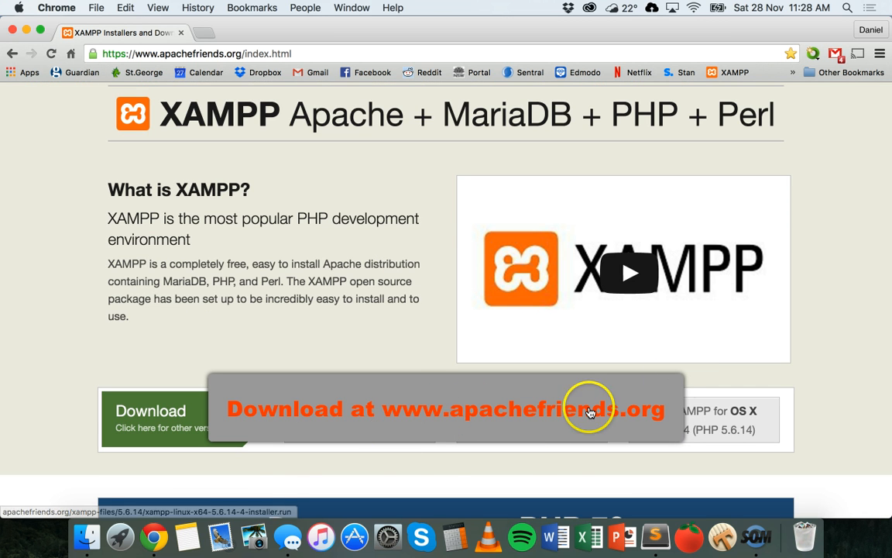
{"action": "scroll", "scroll_direction": "up", "scroll_amount": 3}
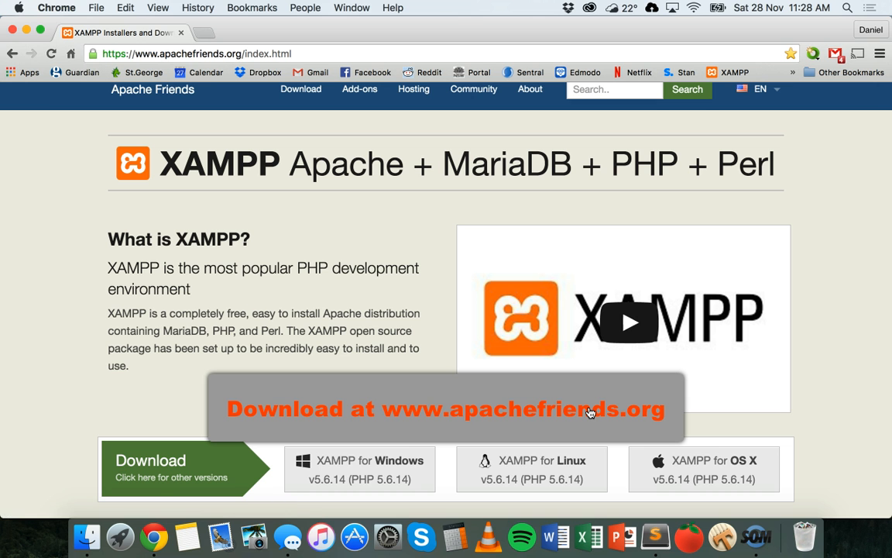
{"action": "mouse_move", "coordinate": [659, 479]}
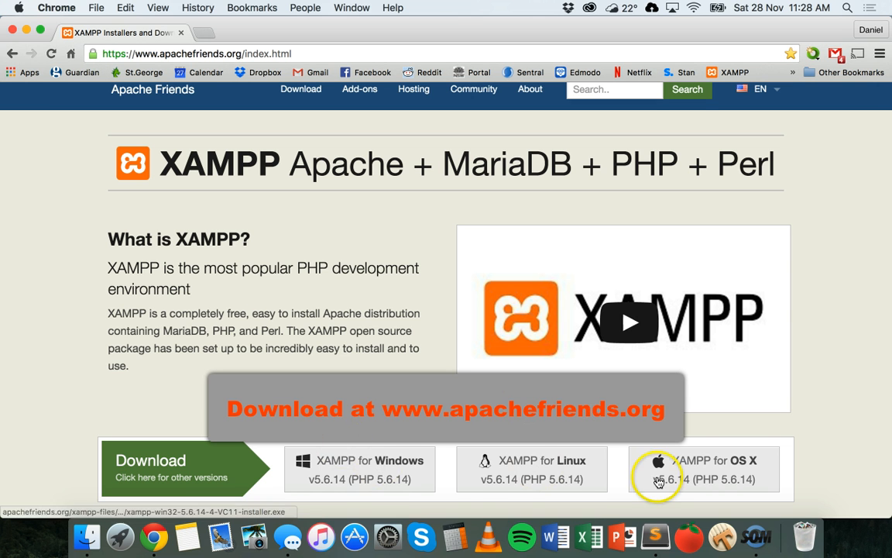
{"action": "mouse_move", "coordinate": [562, 444]}
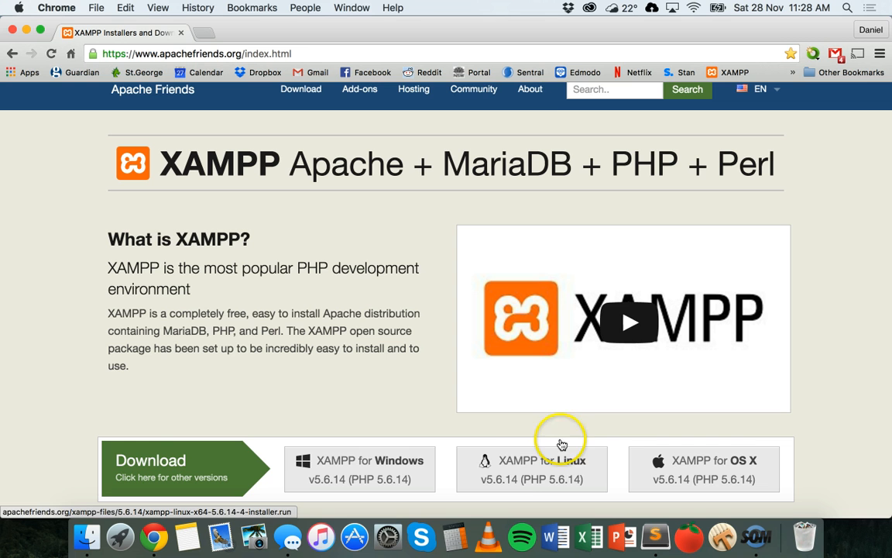
{"action": "scroll", "scroll_direction": "up", "scroll_amount": 3}
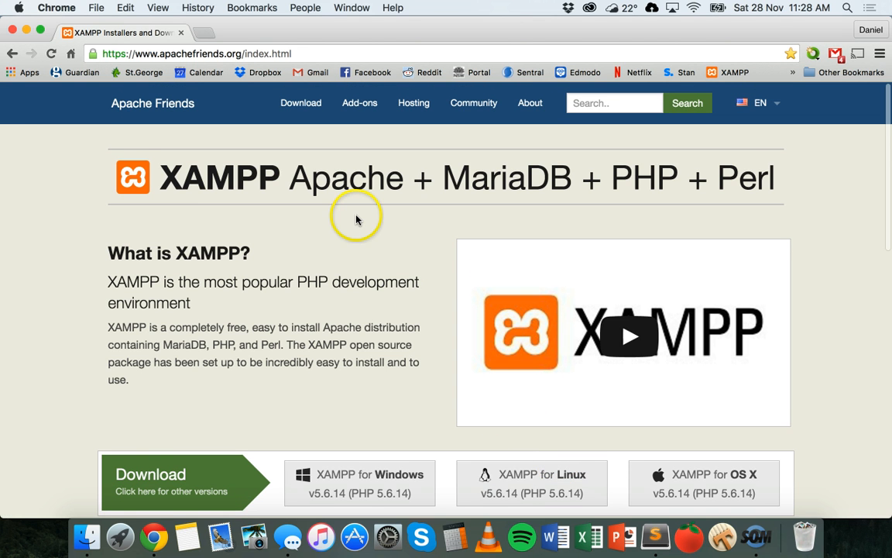
{"action": "mouse_move", "coordinate": [285, 217]}
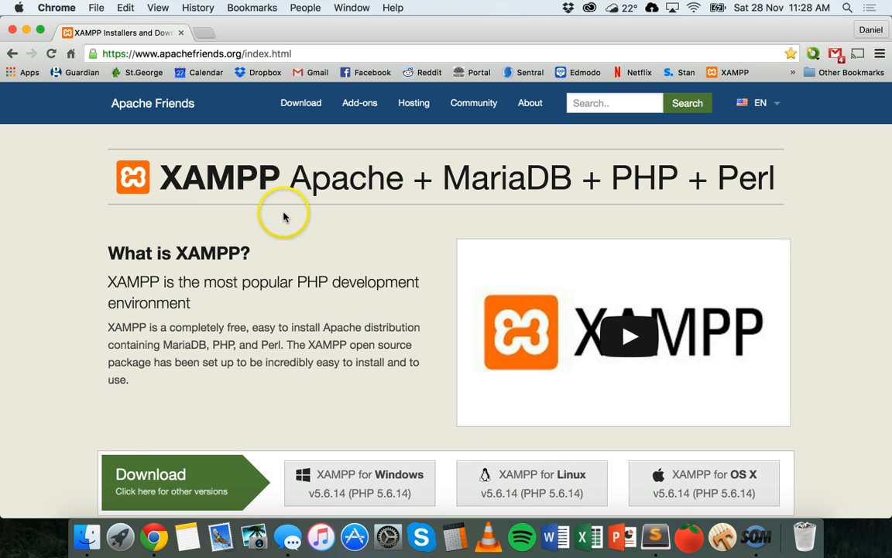
{"action": "mouse_move", "coordinate": [339, 203]}
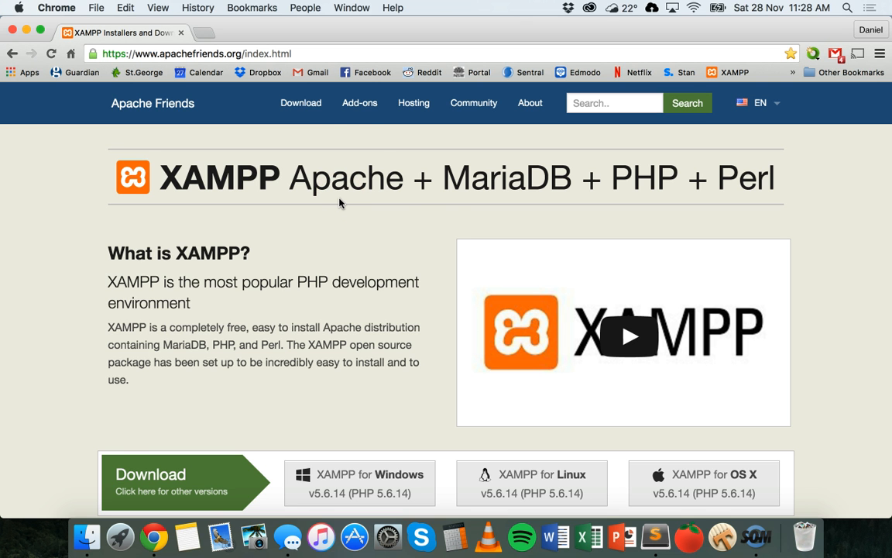
{"action": "scroll", "scroll_direction": "down", "scroll_amount": 3}
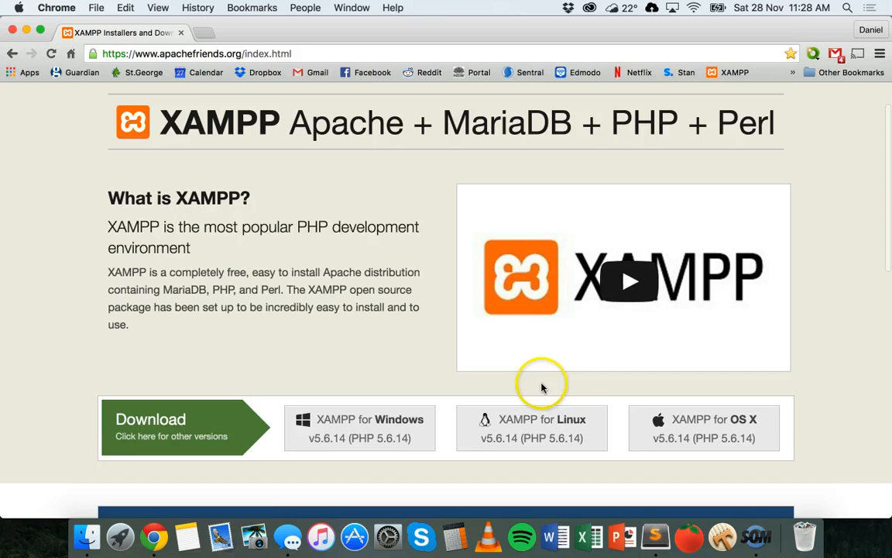
{"action": "scroll", "scroll_direction": "up", "scroll_amount": 3}
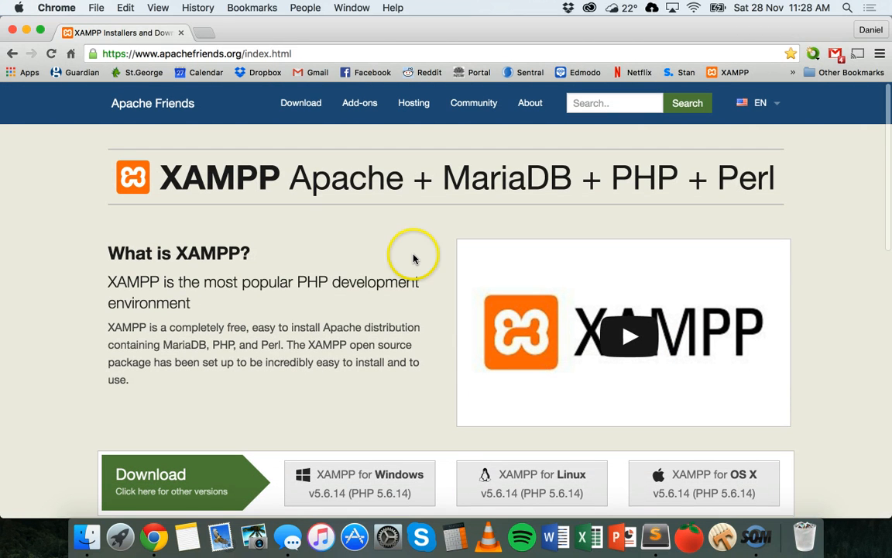
{"action": "mouse_move", "coordinate": [414, 259]}
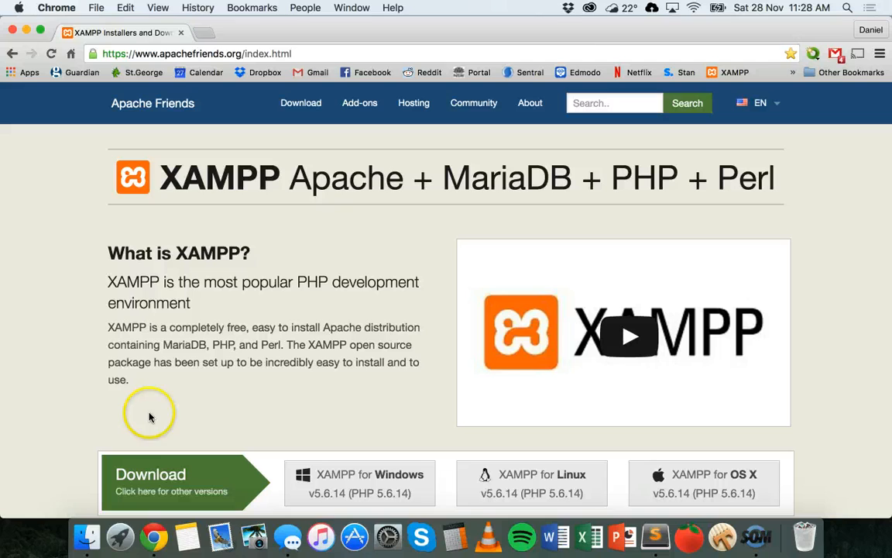
{"action": "left_click", "coordinate": [87, 536]}
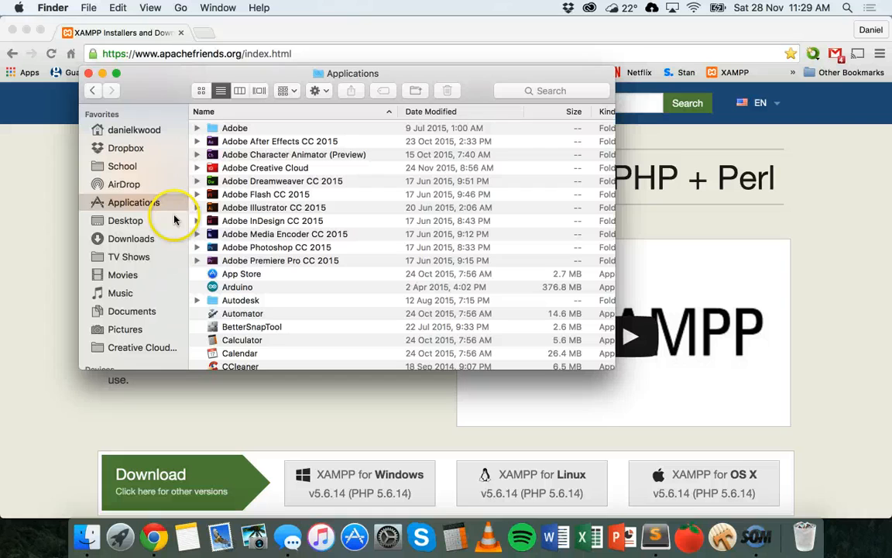
{"action": "mouse_move", "coordinate": [325, 234]}
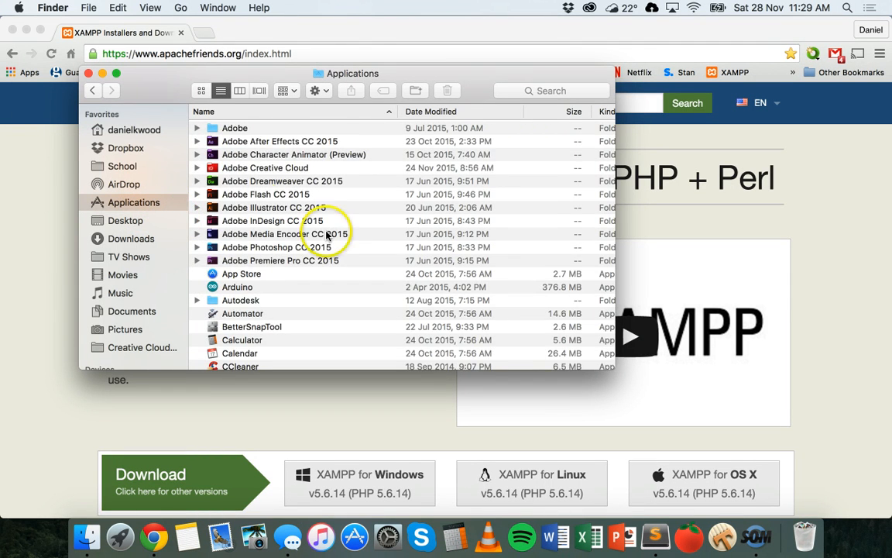
{"action": "scroll", "scroll_direction": "down", "scroll_amount": 3}
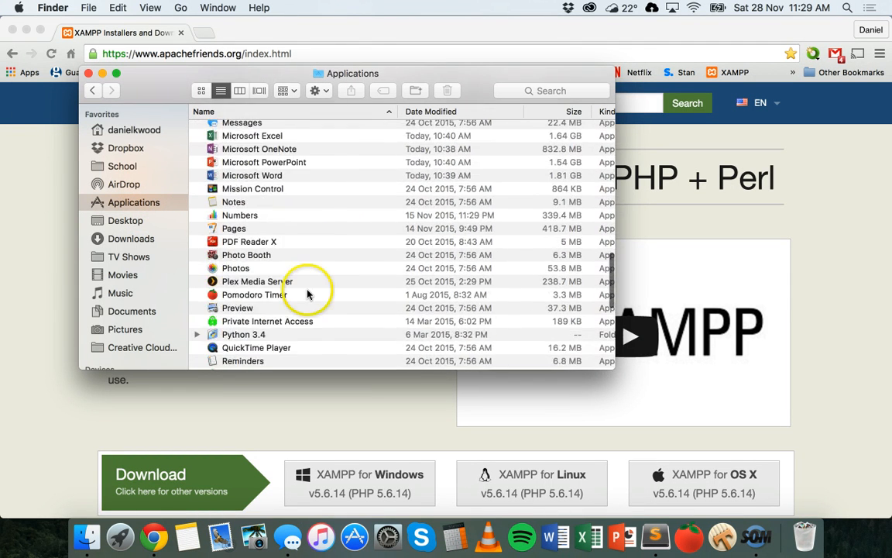
{"action": "scroll", "scroll_direction": "down", "scroll_amount": 3}
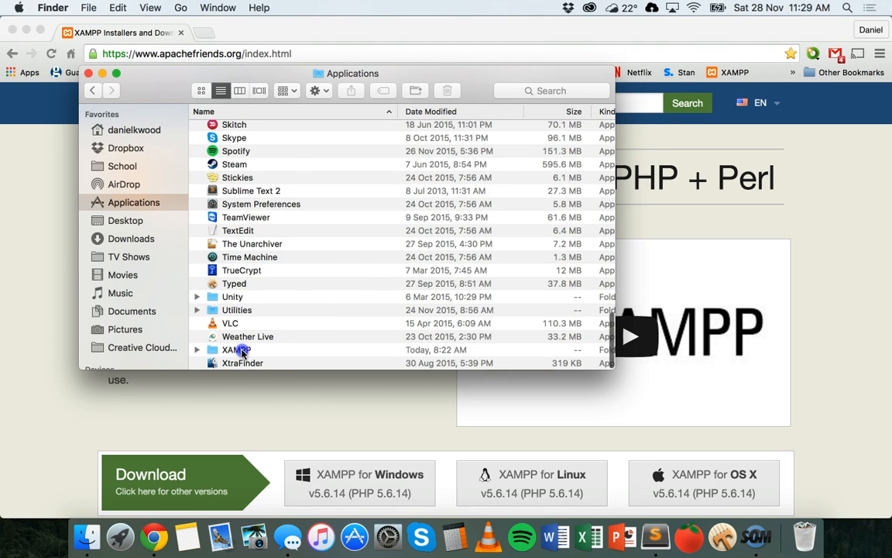
{"action": "left_click", "coordinate": [237, 350]}
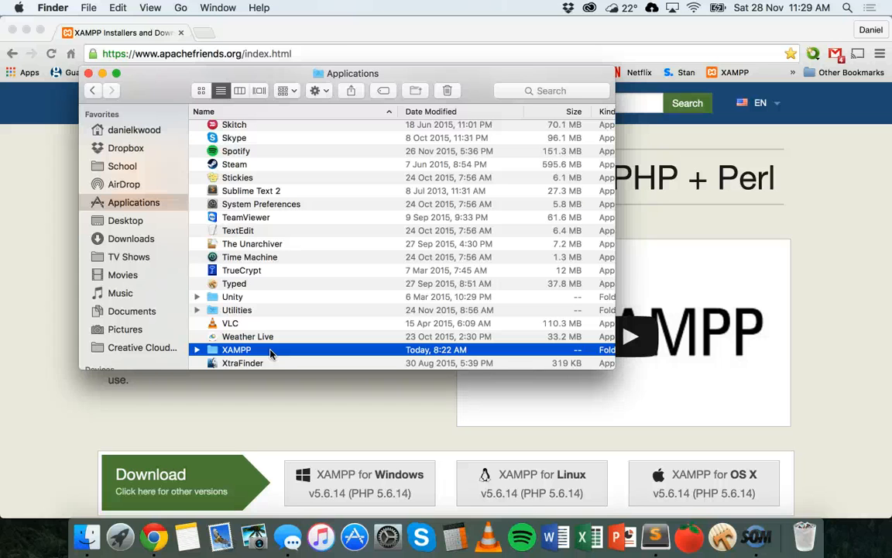
{"action": "double_click", "coordinate": [237, 349]}
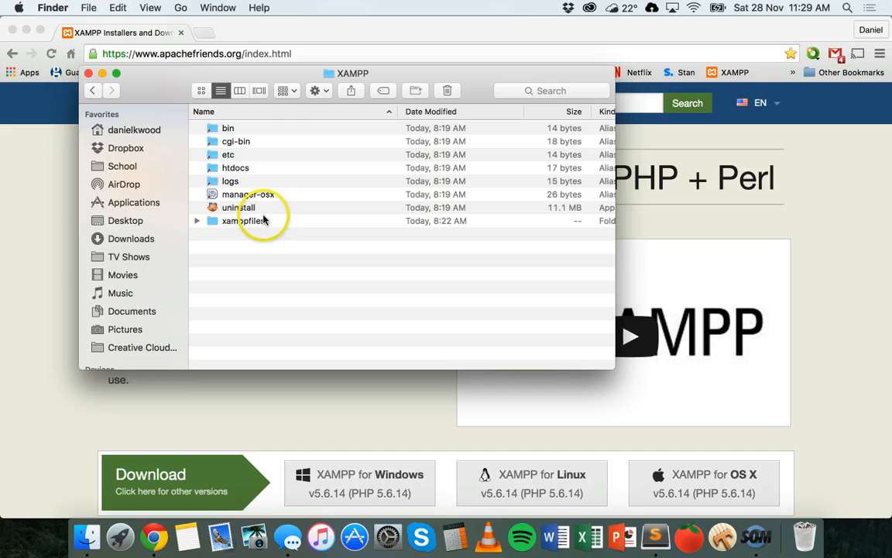
{"action": "mouse_move", "coordinate": [224, 155]}
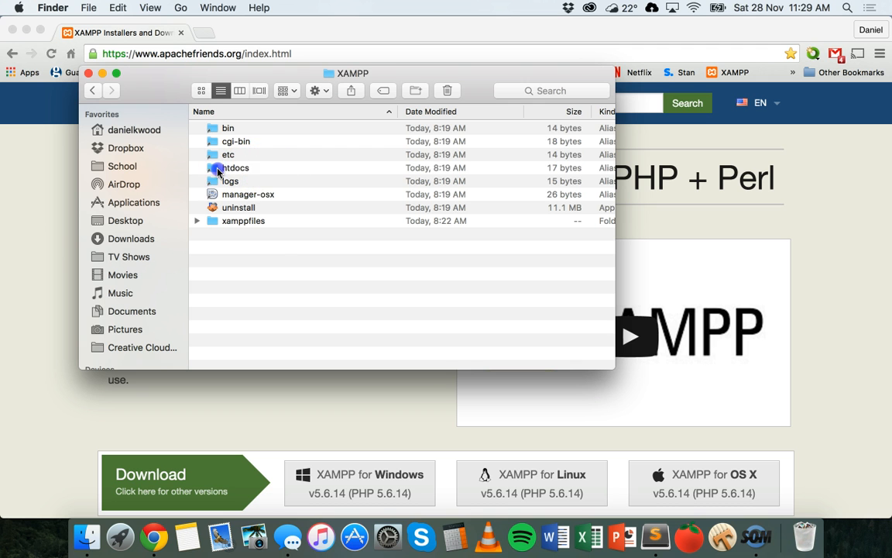
{"action": "double_click", "coordinate": [235, 167]}
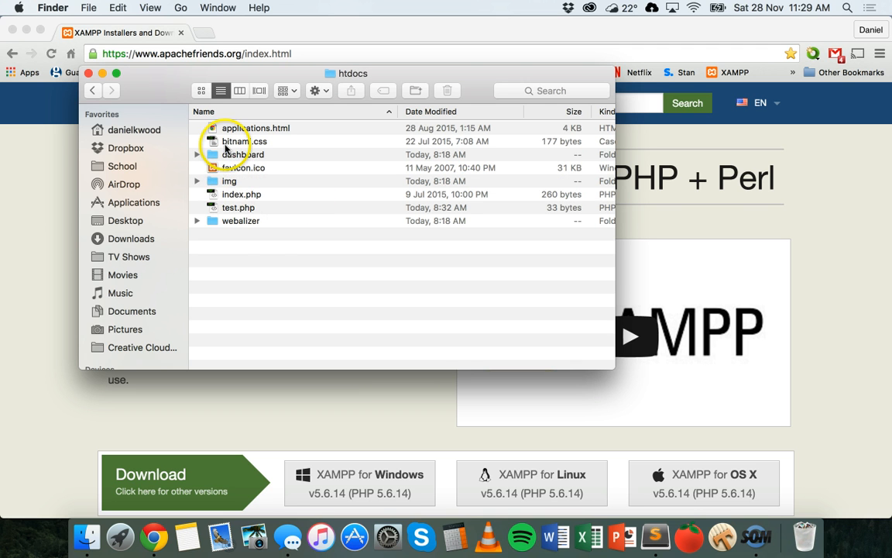
{"action": "mouse_move", "coordinate": [213, 234]}
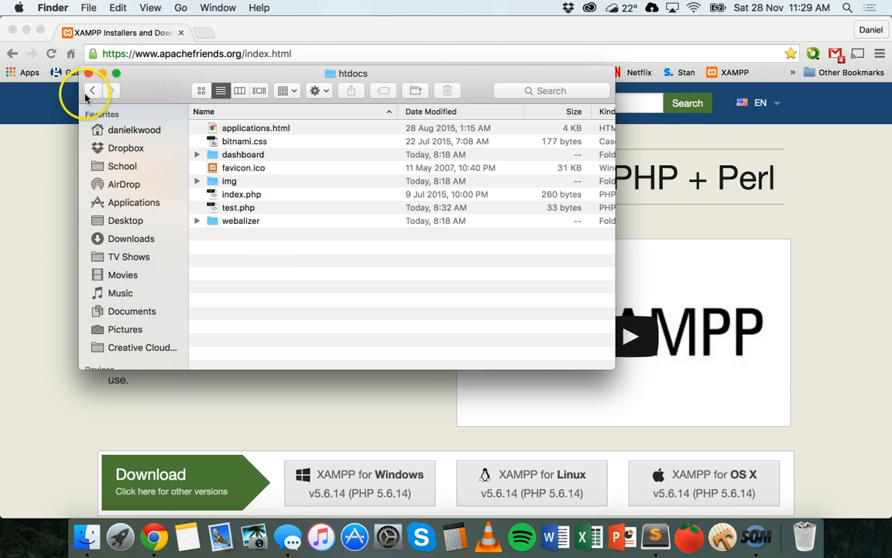
{"action": "mouse_move", "coordinate": [91, 91]}
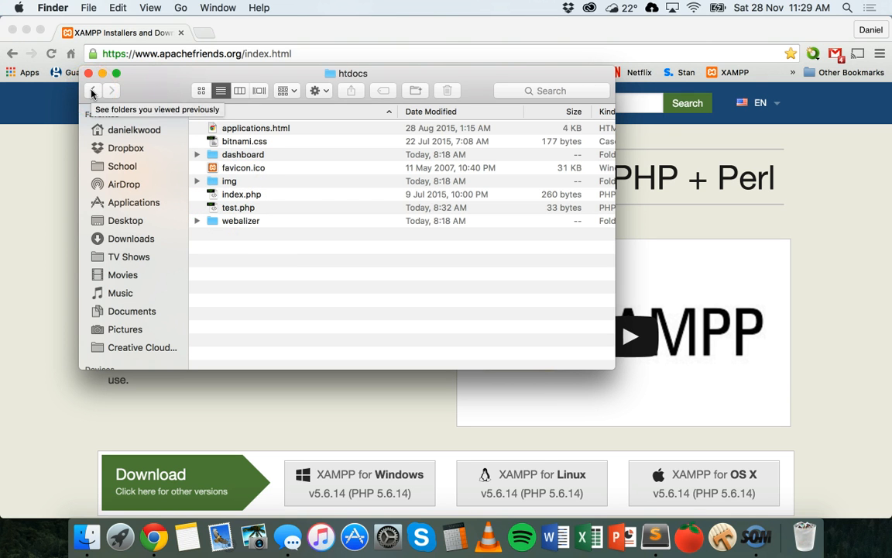
{"action": "left_click", "coordinate": [92, 91]}
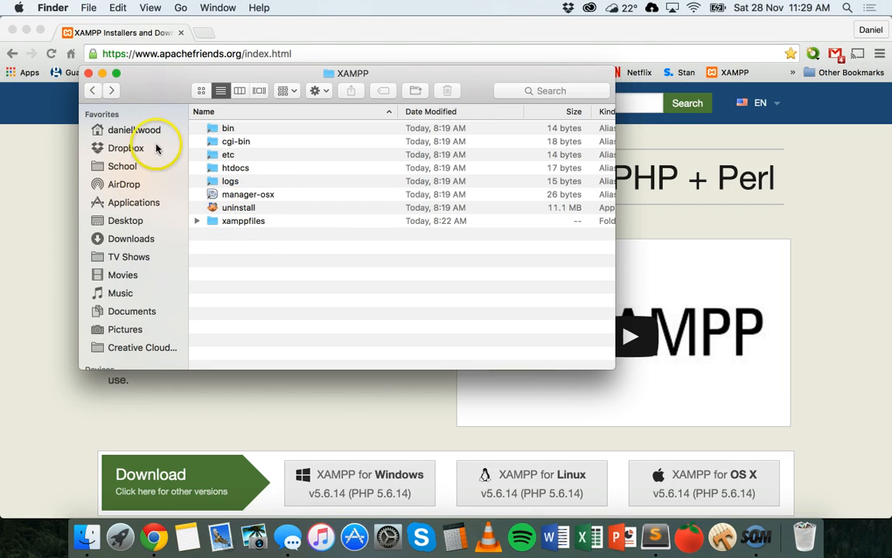
{"action": "mouse_move", "coordinate": [121, 535]}
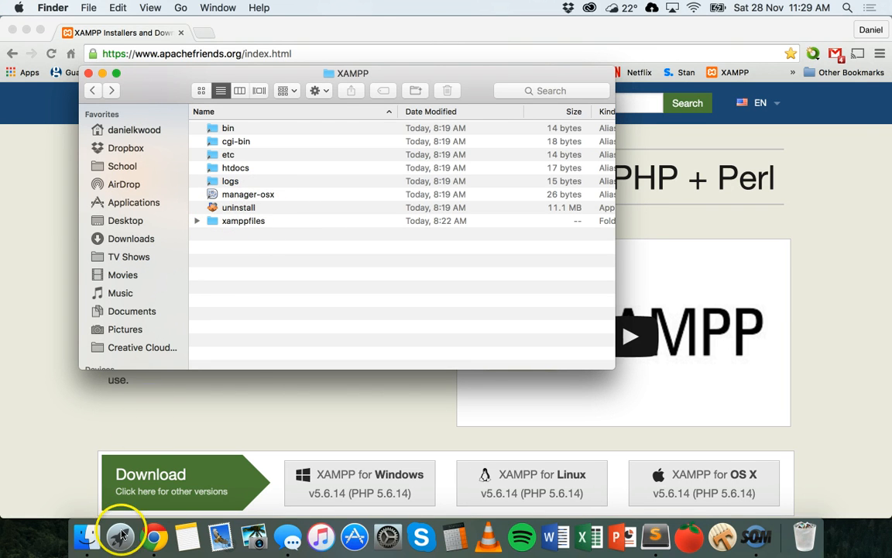
Open Launchpad and the XAMPP (Other) group holding manager-osx
{"action": "left_click", "coordinate": [120, 536]}
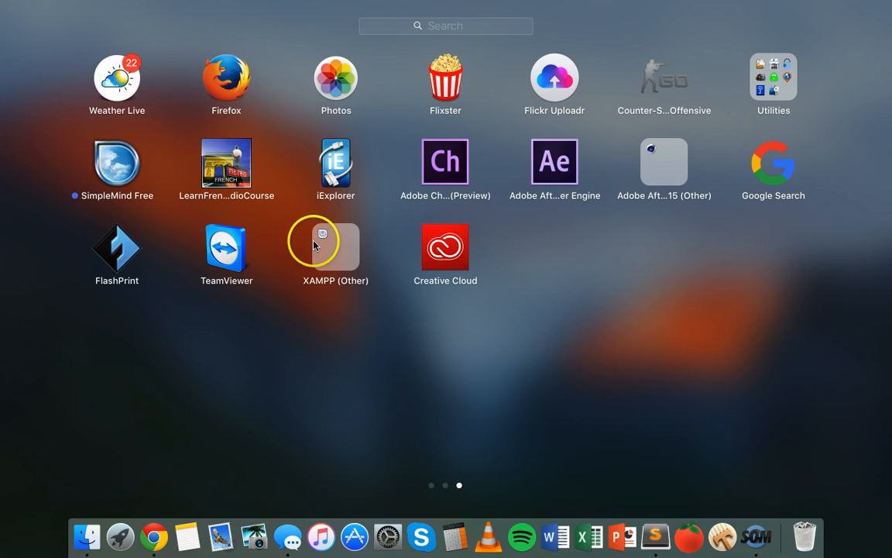
{"action": "left_click", "coordinate": [336, 248]}
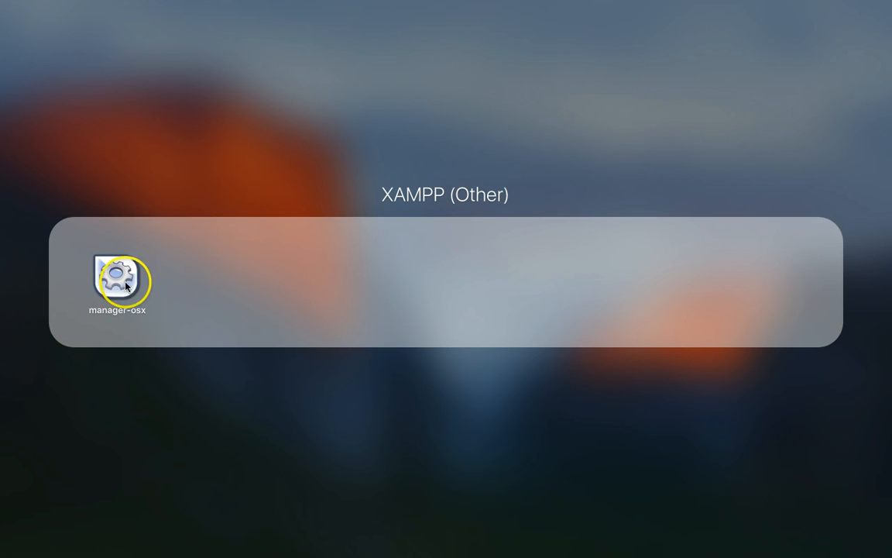
{"action": "mouse_move", "coordinate": [127, 318]}
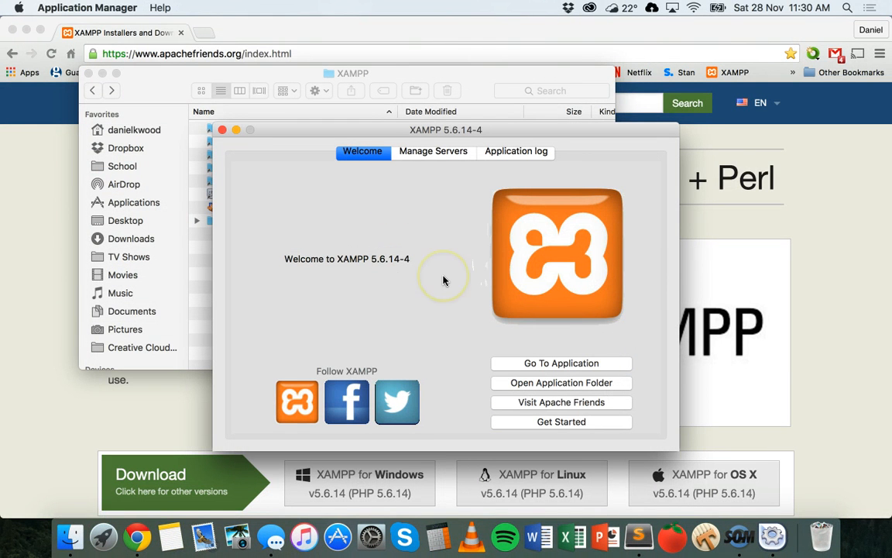
{"action": "mouse_move", "coordinate": [362, 151]}
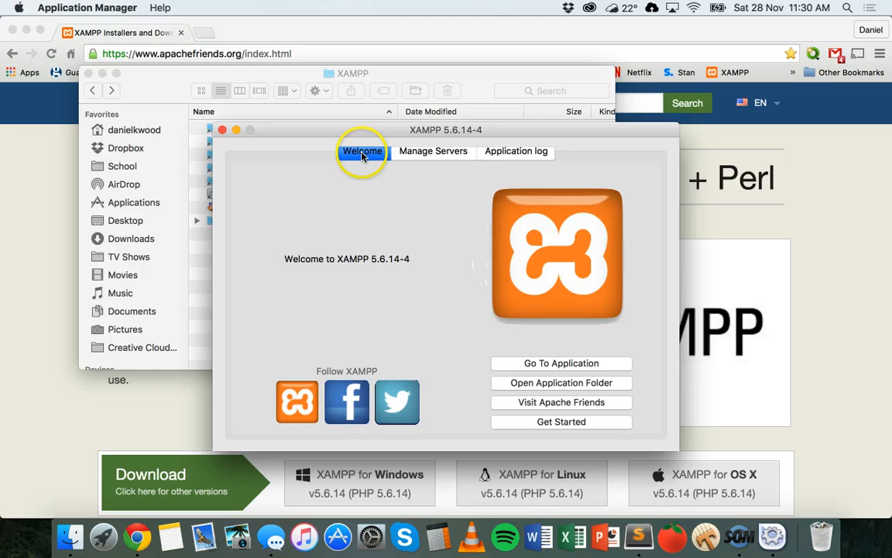
{"action": "mouse_move", "coordinate": [457, 280]}
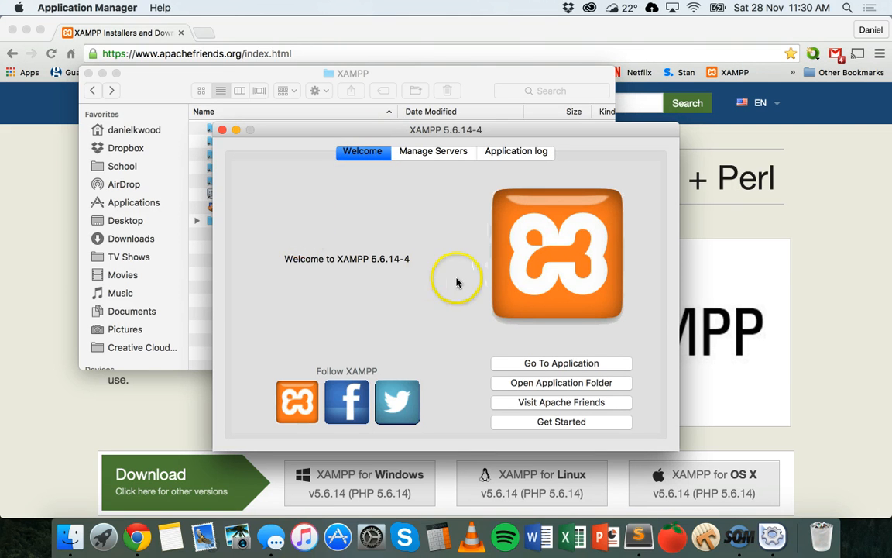
{"action": "mouse_move", "coordinate": [415, 167]}
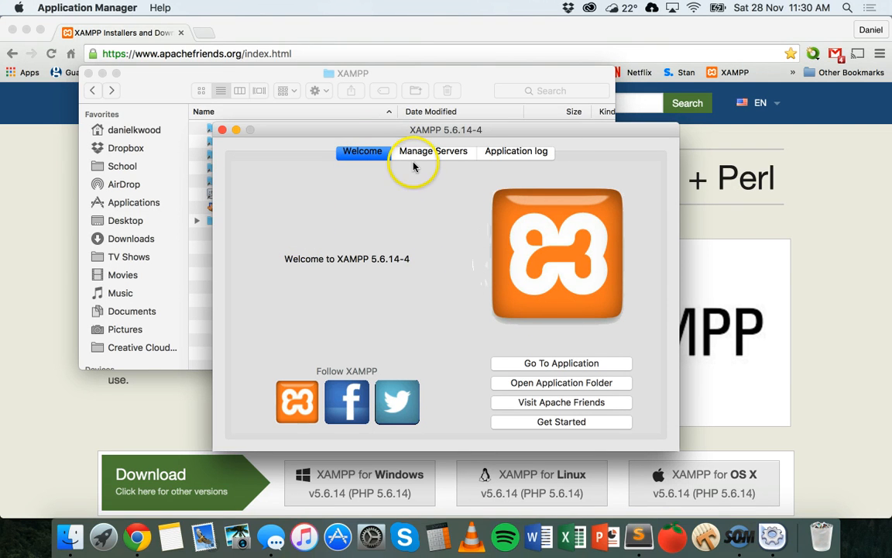
{"action": "mouse_move", "coordinate": [452, 151]}
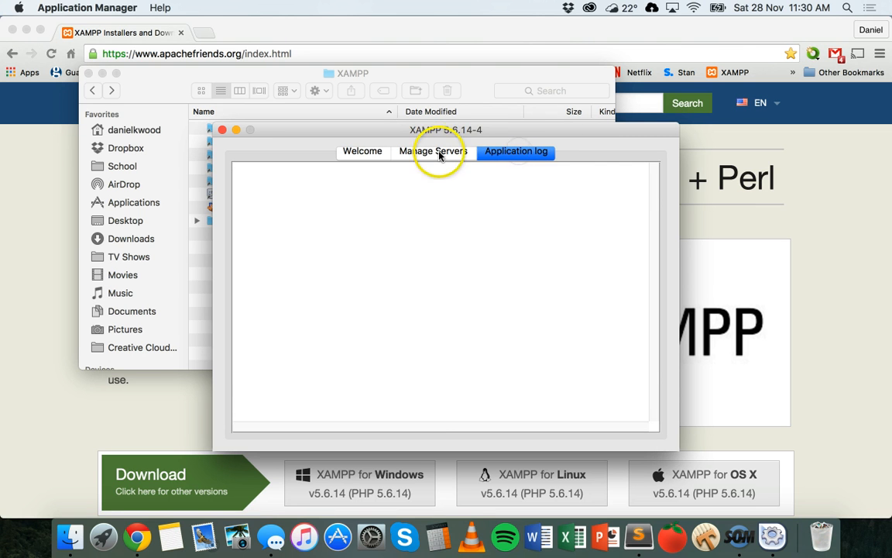
In Manage Servers, select Apache Web Server and start it
{"action": "left_click", "coordinate": [433, 151]}
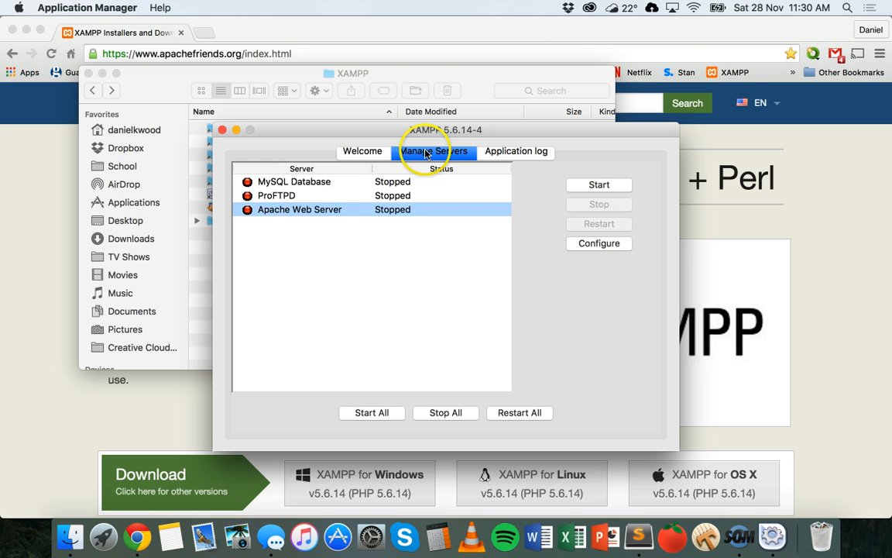
{"action": "left_click", "coordinate": [294, 182]}
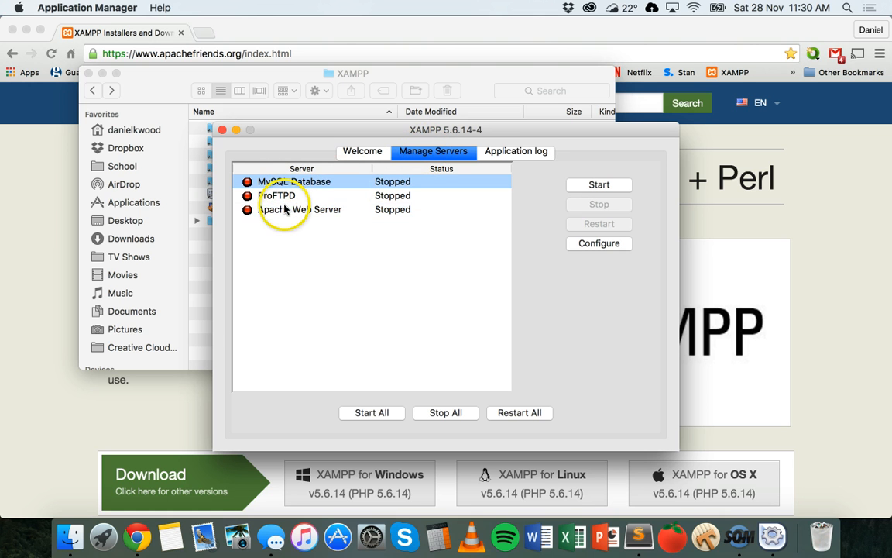
{"action": "left_click", "coordinate": [301, 209]}
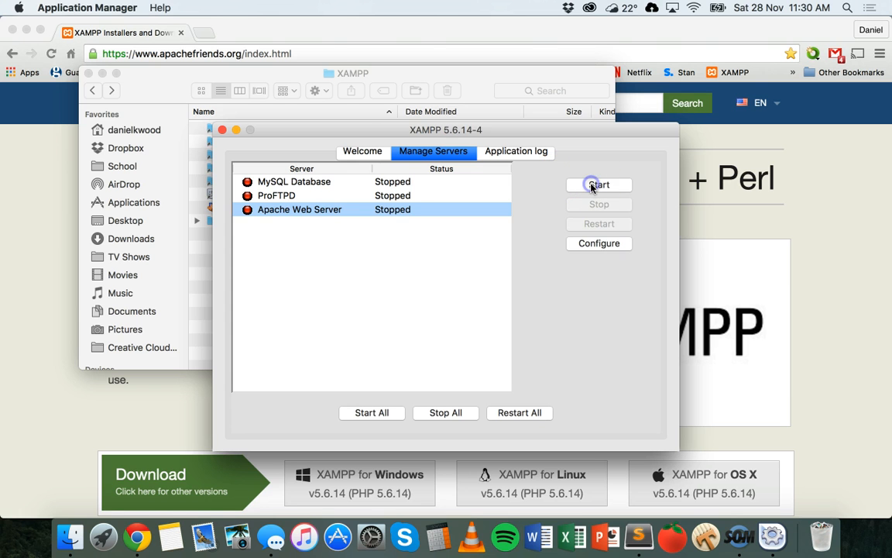
{"action": "left_click", "coordinate": [599, 185]}
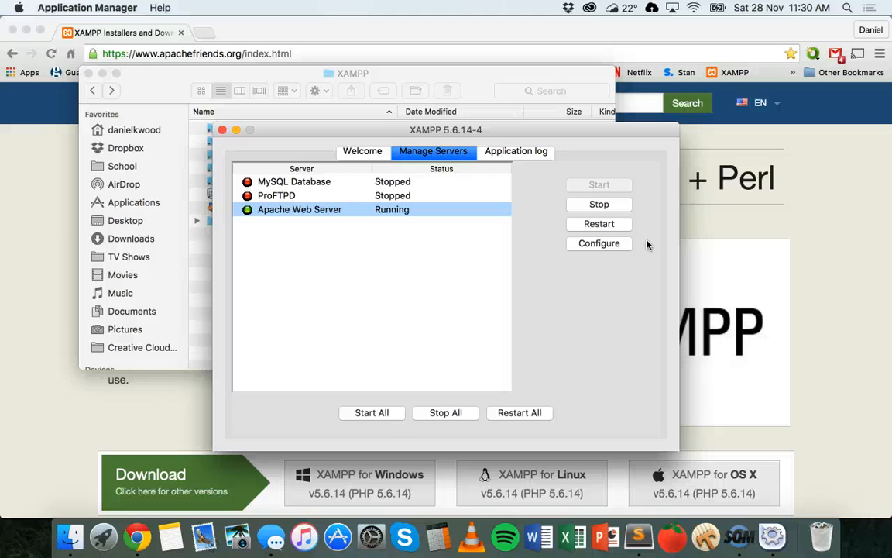
{"action": "mouse_move", "coordinate": [487, 235]}
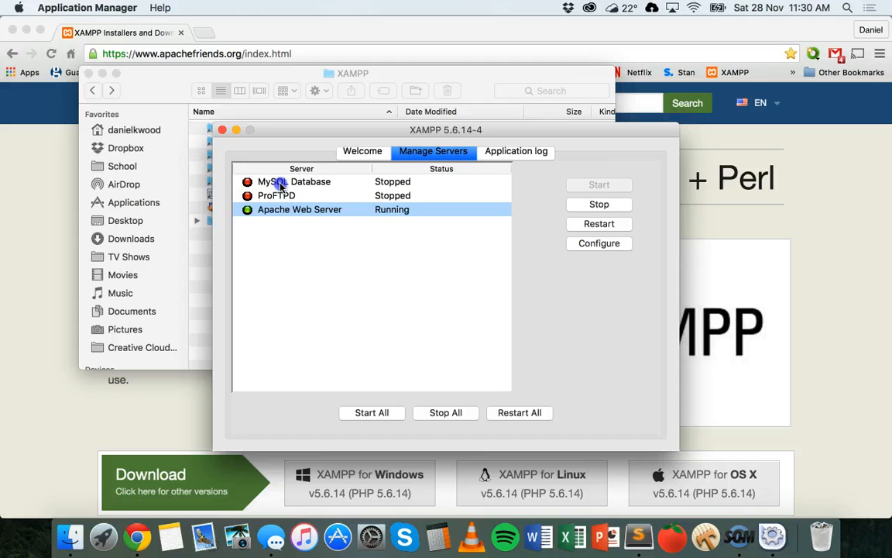
Start MySQL Database, then go to the Welcome tab for the localhost dashboard
{"action": "left_click", "coordinate": [599, 185]}
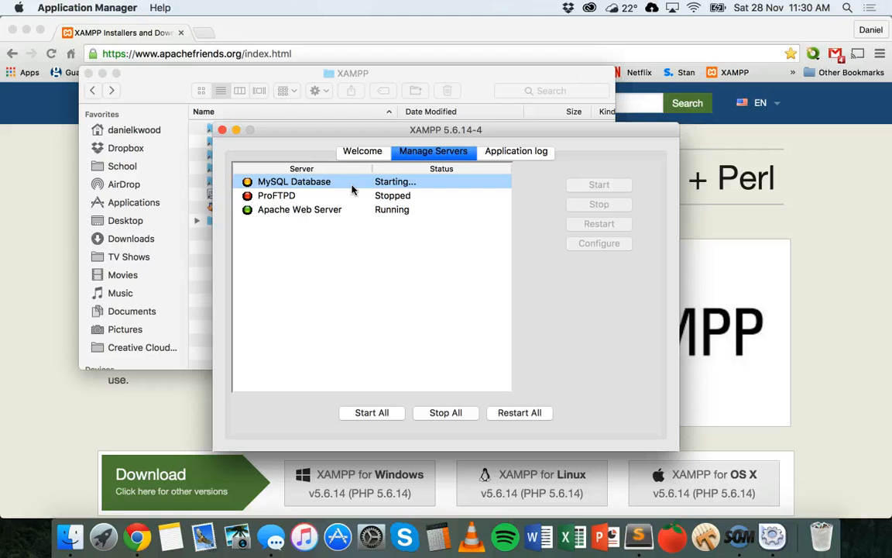
{"action": "mouse_move", "coordinate": [304, 211]}
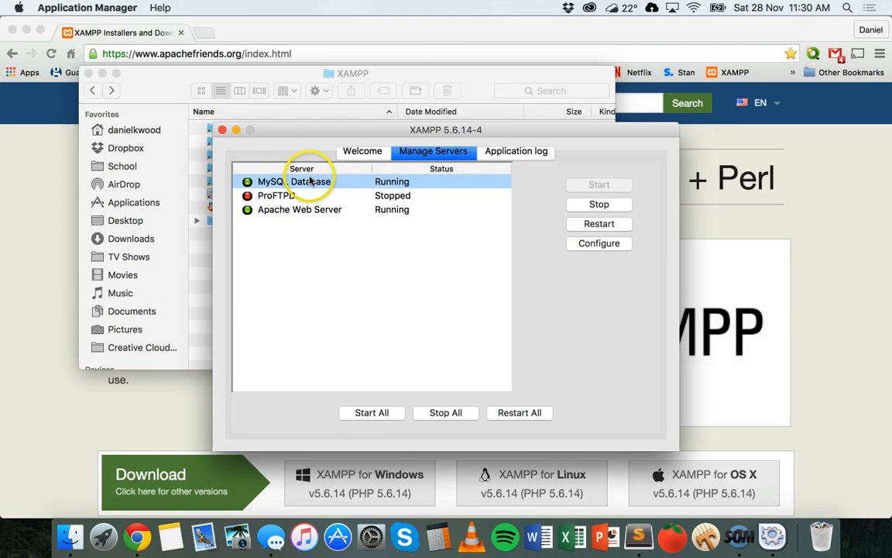
{"action": "mouse_move", "coordinate": [359, 152]}
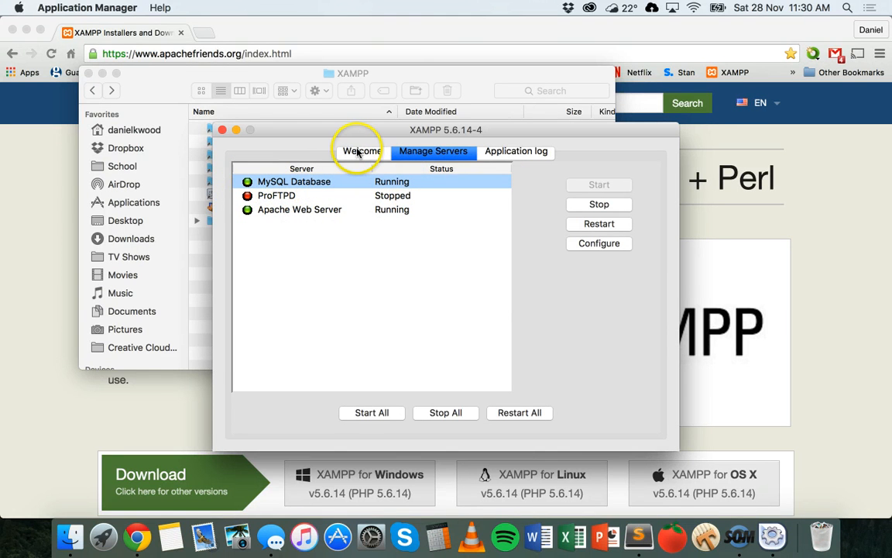
{"action": "mouse_move", "coordinate": [301, 230]}
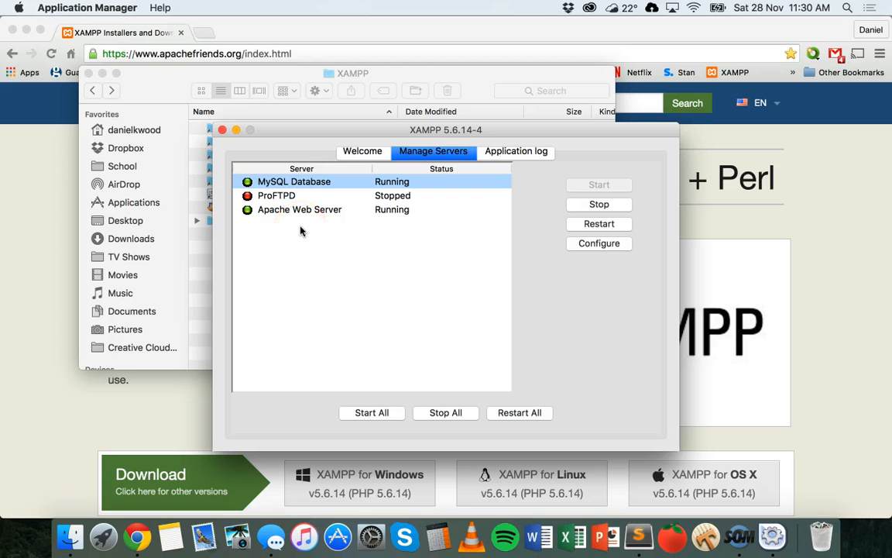
{"action": "mouse_move", "coordinate": [411, 428]}
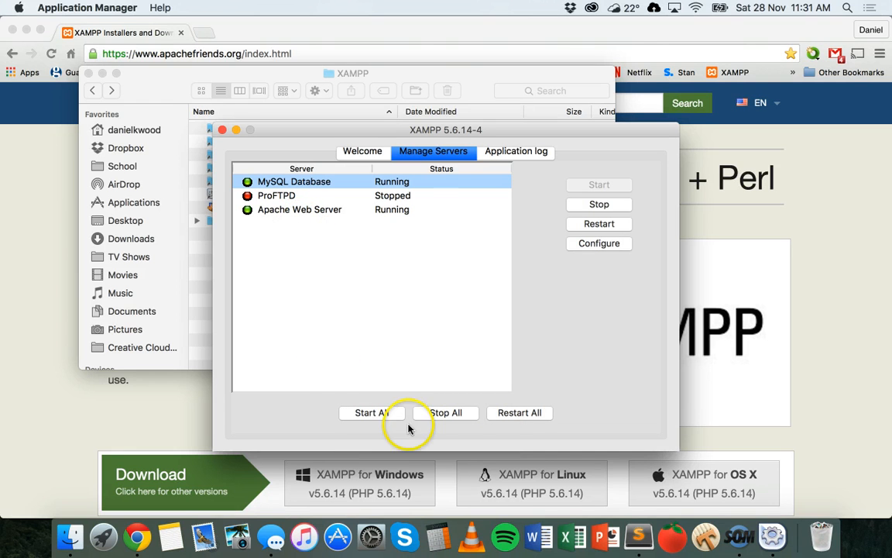
{"action": "mouse_move", "coordinate": [445, 412]}
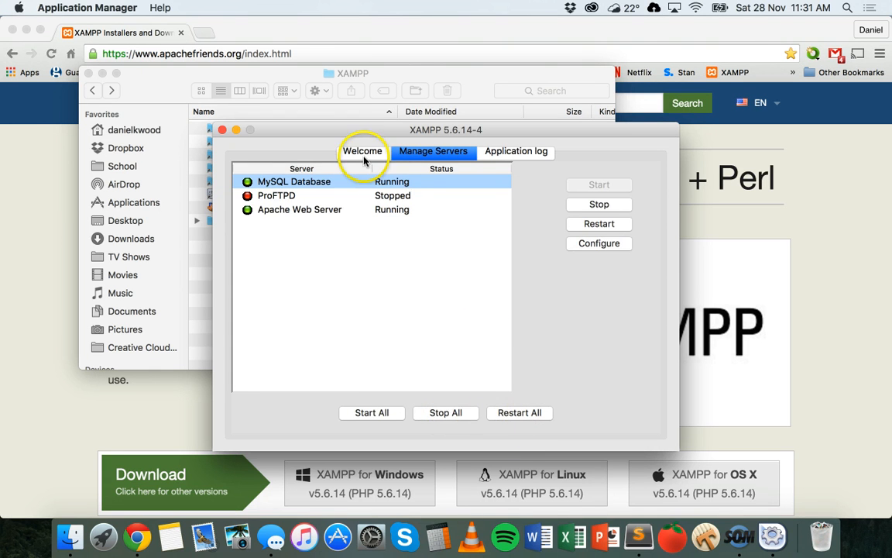
{"action": "left_click", "coordinate": [363, 150]}
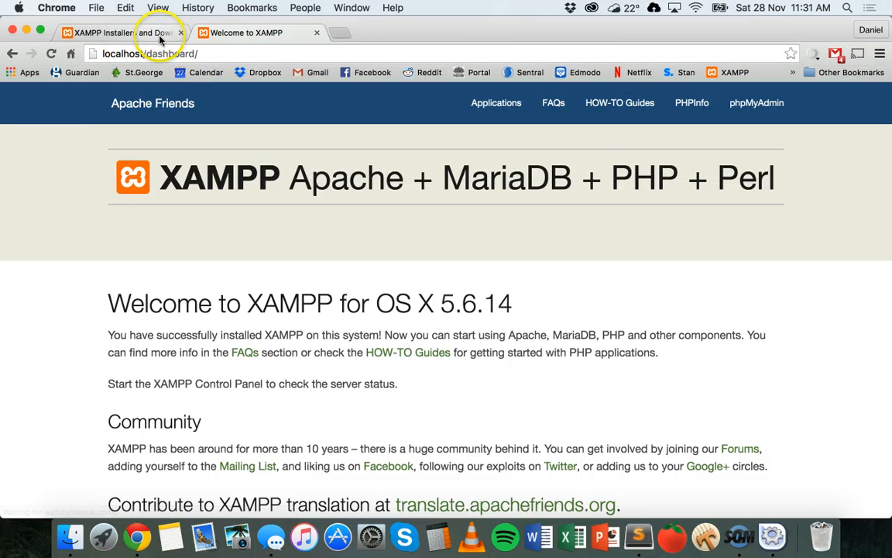
Load the dashboard at 127.0.0.1, view PHPInfo, then return and open phpMyAdmin
{"action": "type", "text": "127.0.0.1"}
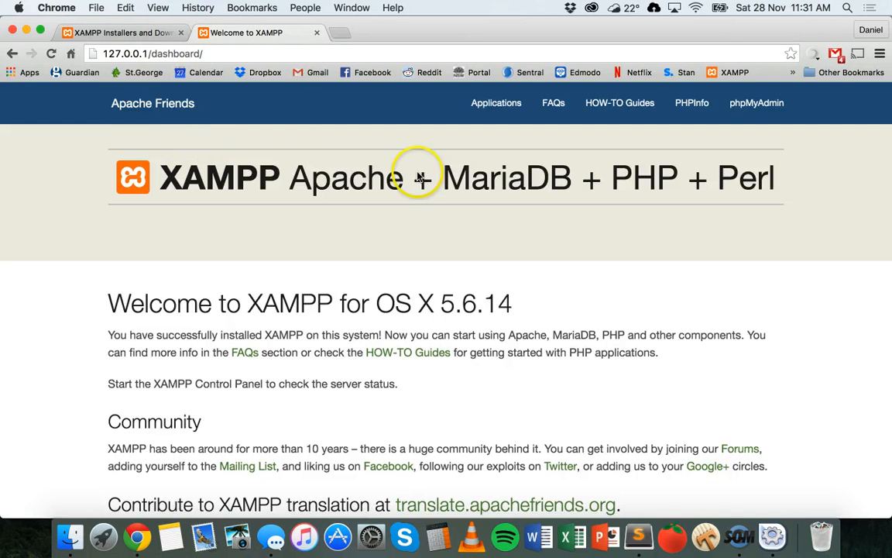
{"action": "mouse_move", "coordinate": [633, 194]}
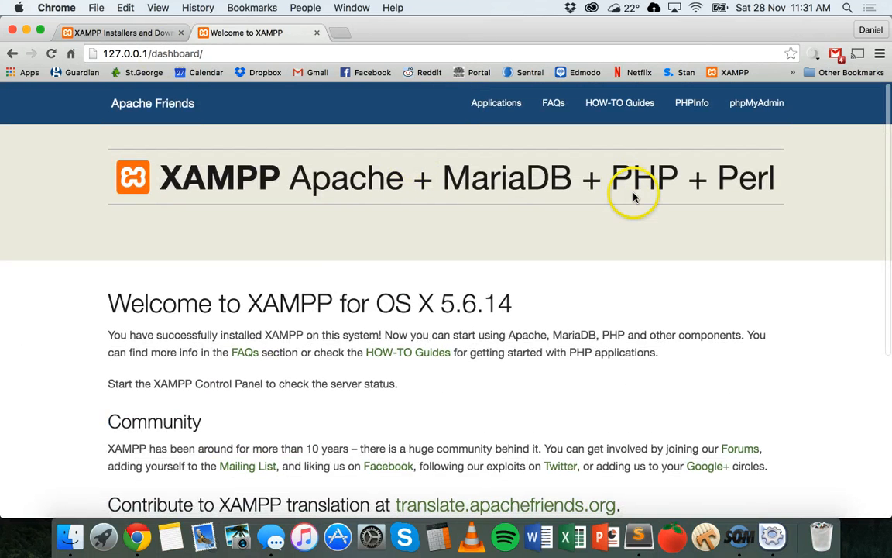
{"action": "mouse_move", "coordinate": [591, 223]}
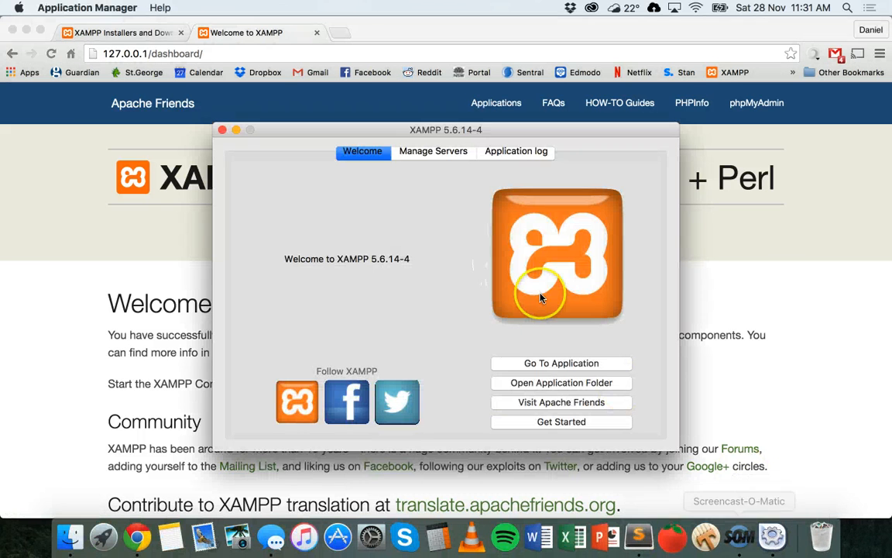
{"action": "left_click", "coordinate": [433, 150]}
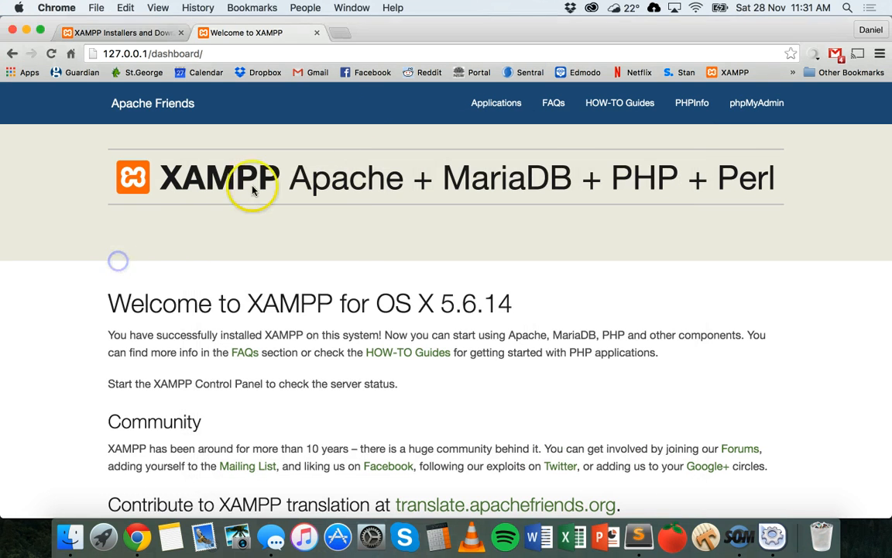
{"action": "mouse_move", "coordinate": [488, 155]}
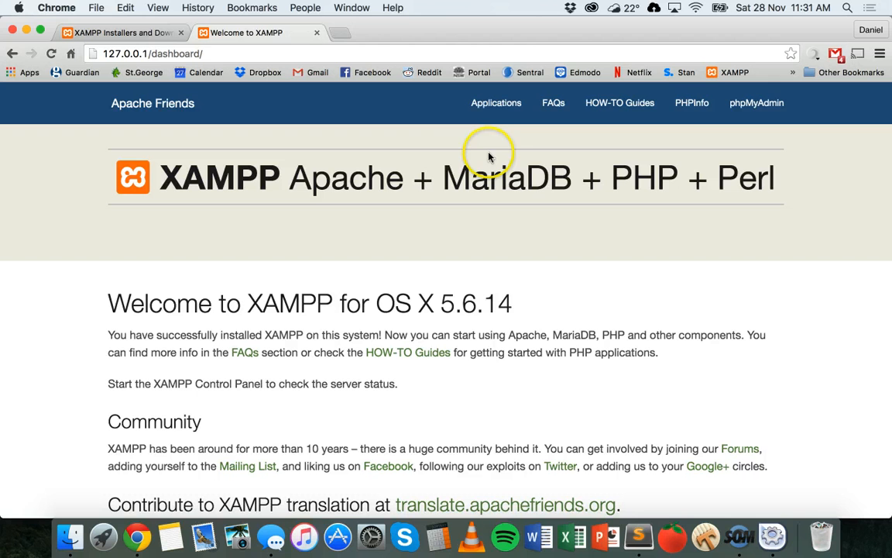
{"action": "left_click", "coordinate": [691, 102]}
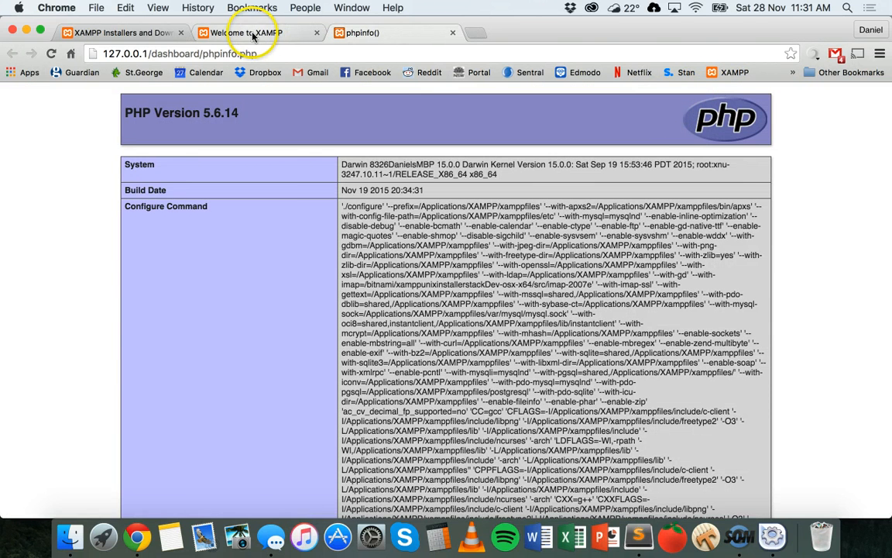
{"action": "left_click", "coordinate": [248, 32]}
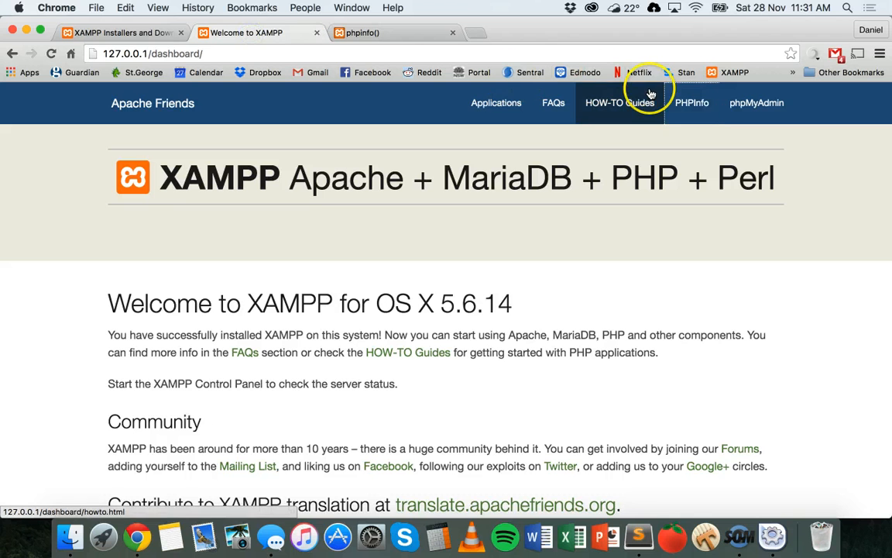
{"action": "mouse_move", "coordinate": [756, 102]}
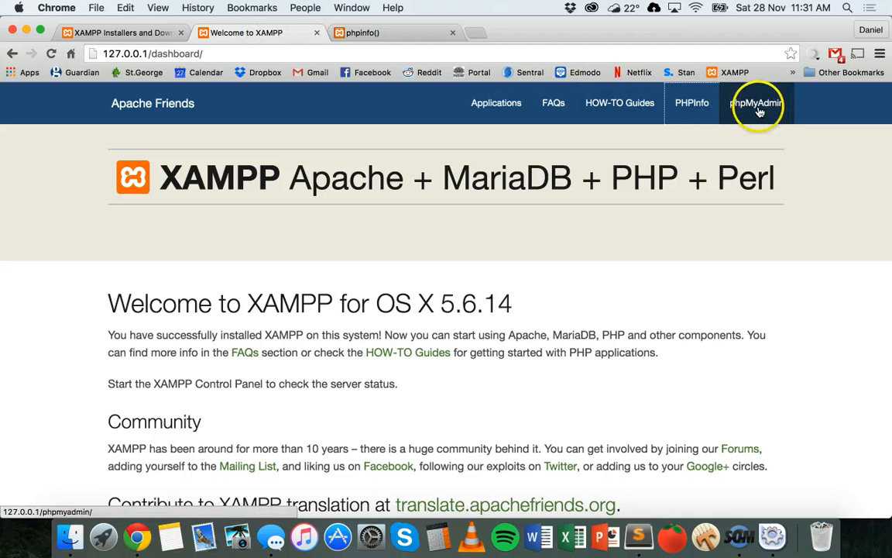
{"action": "left_click", "coordinate": [756, 102]}
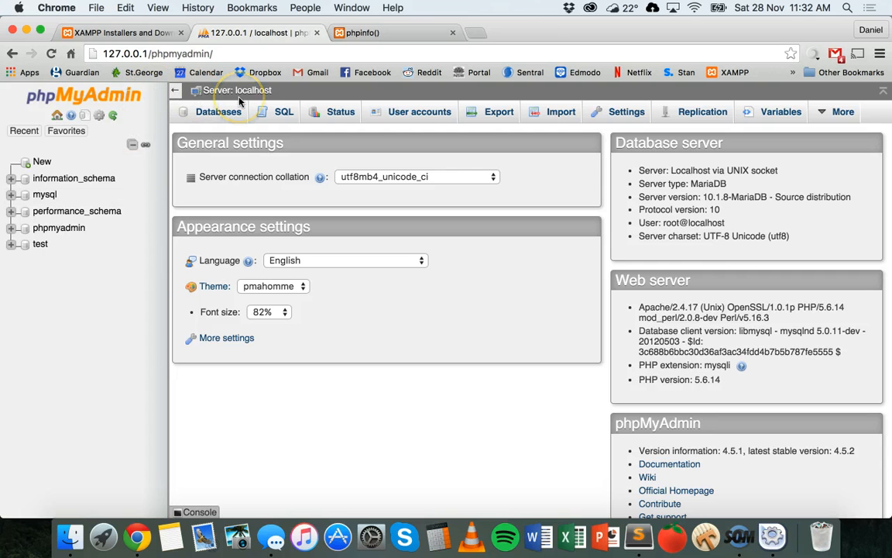
{"action": "mouse_move", "coordinate": [337, 15]}
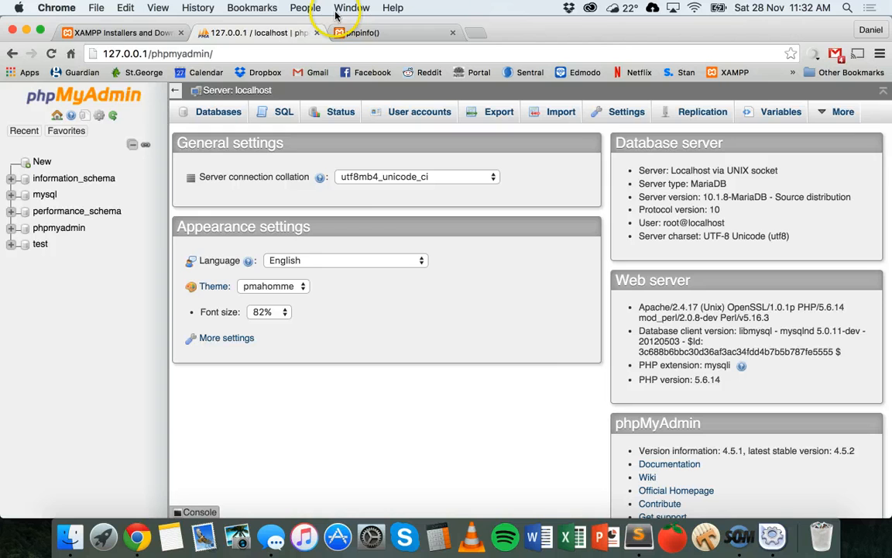
Glance at the XAMPP Installers tab, then return to the phpMyAdmin localhost page
{"action": "left_click", "coordinate": [120, 32]}
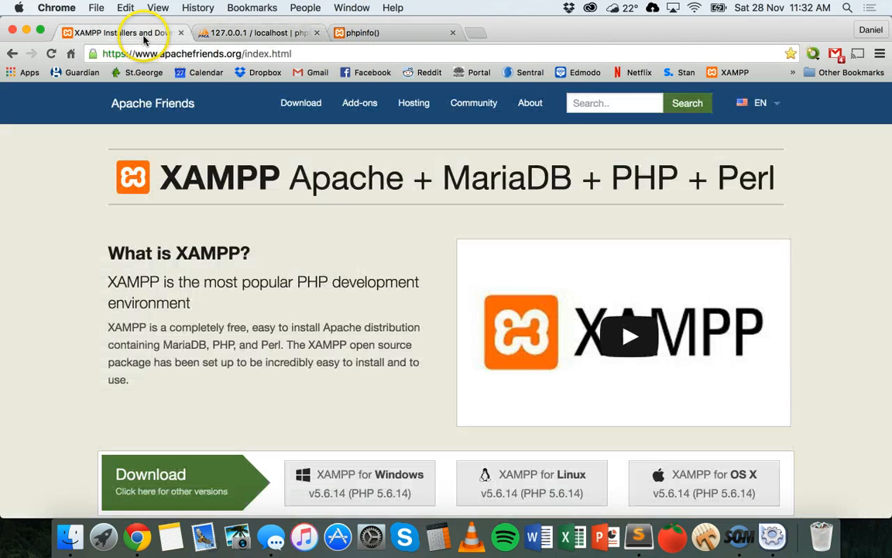
{"action": "left_click", "coordinate": [256, 33]}
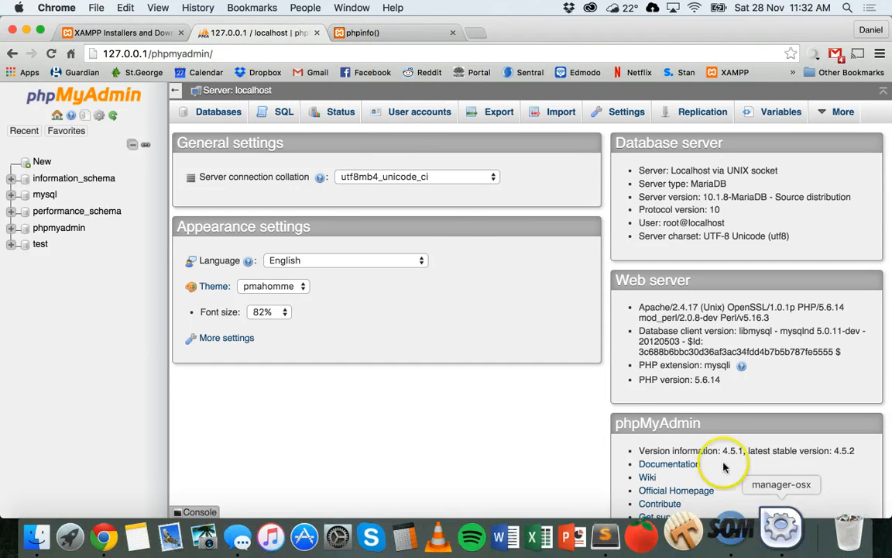
{"action": "mouse_move", "coordinate": [655, 403]}
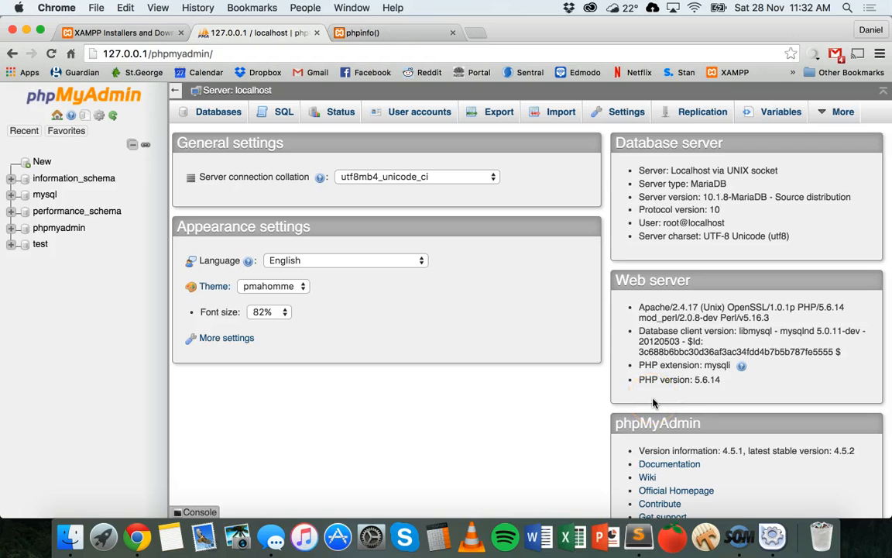
{"action": "mouse_move", "coordinate": [639, 534]}
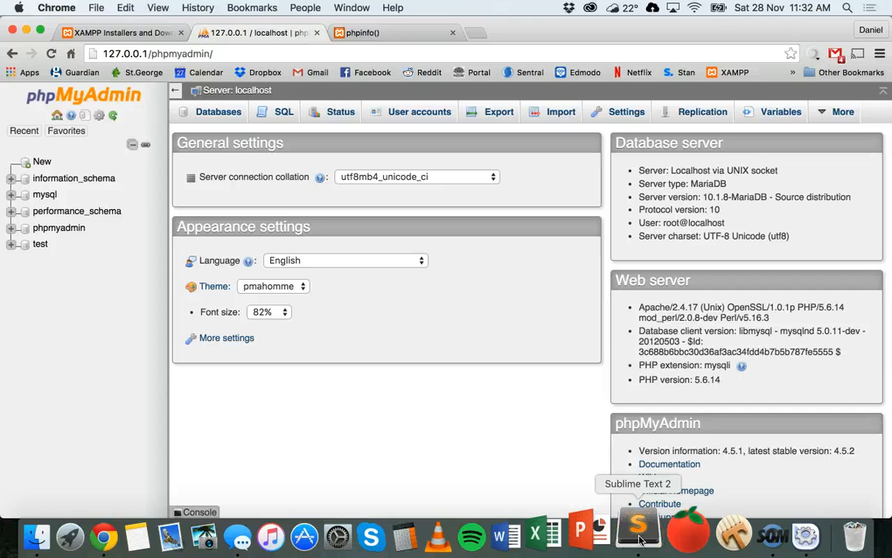
Launch Sublime Text 2 on an untitled document and bring up its File menu
{"action": "left_click", "coordinate": [638, 535]}
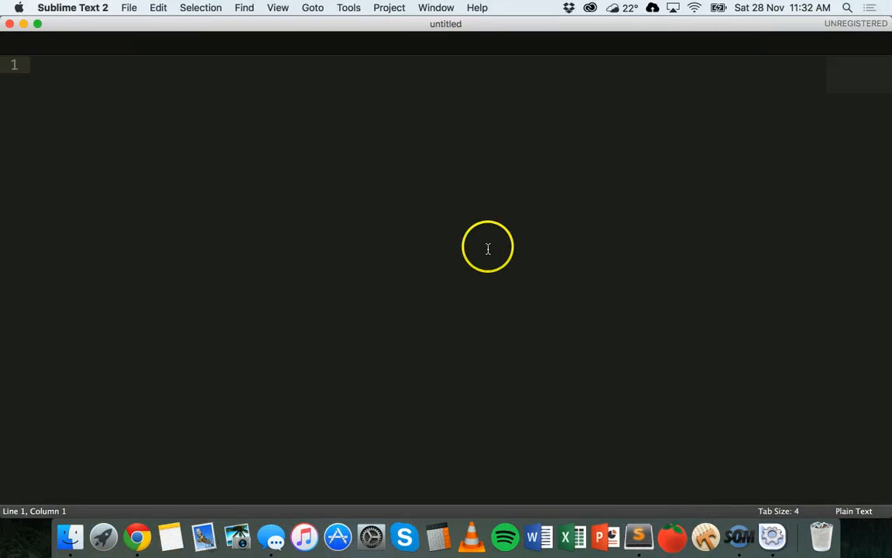
{"action": "mouse_move", "coordinate": [287, 174]}
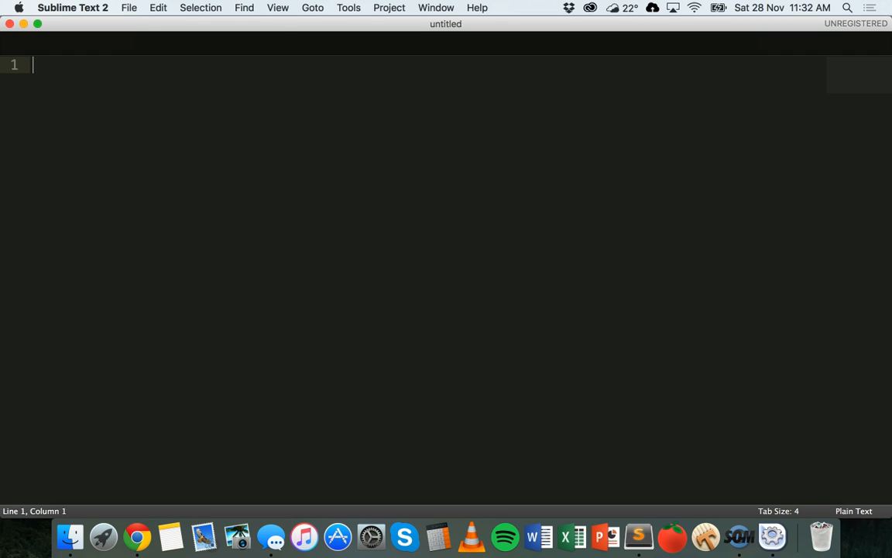
{"action": "left_click", "coordinate": [128, 8]}
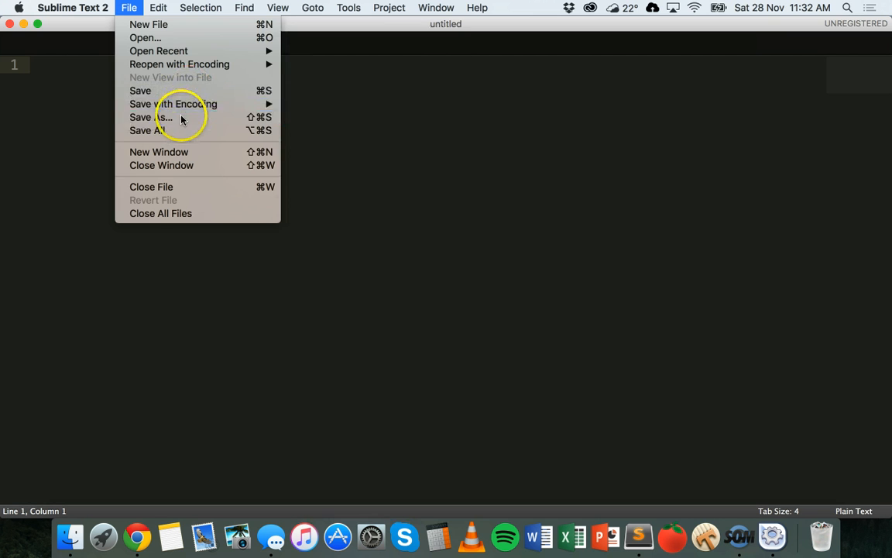
Save the blank file as test.php in Applications/XAMPP/xamppfiles/htdocs
{"action": "left_click", "coordinate": [150, 117]}
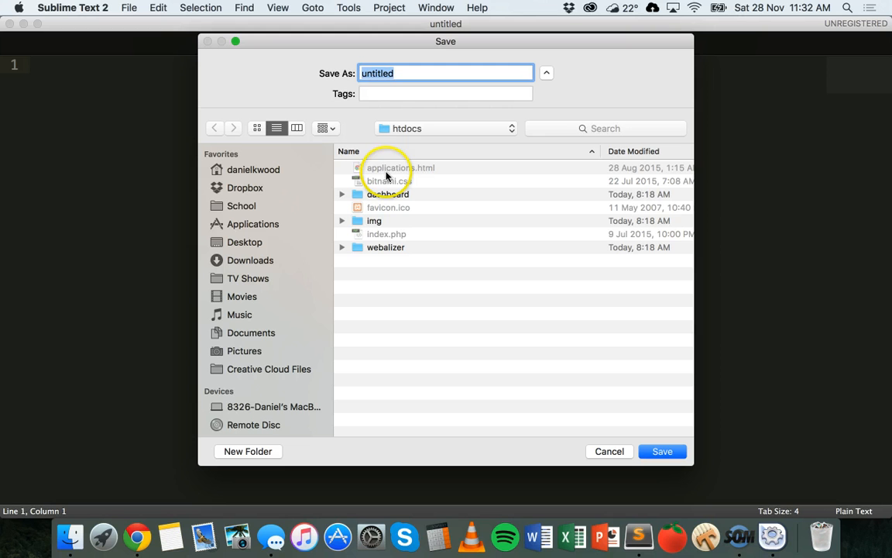
{"action": "mouse_move", "coordinate": [270, 261]}
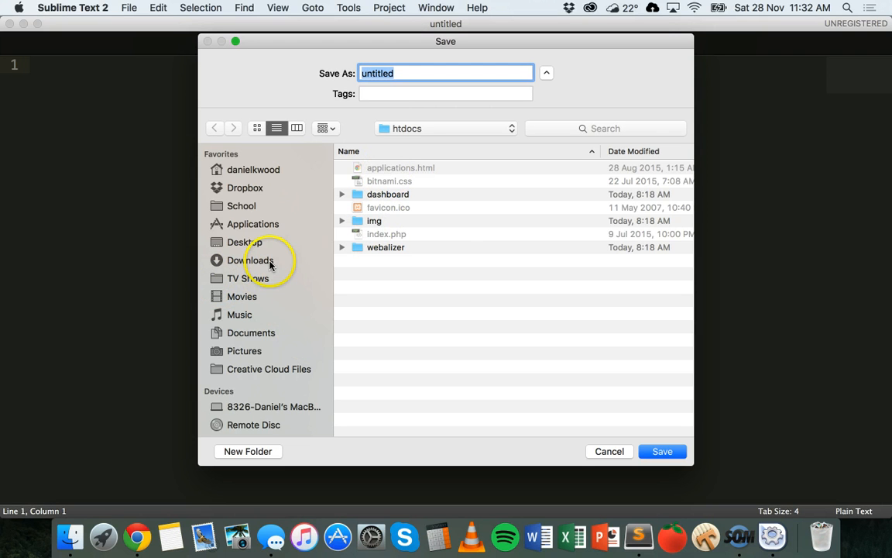
{"action": "left_click", "coordinate": [253, 224]}
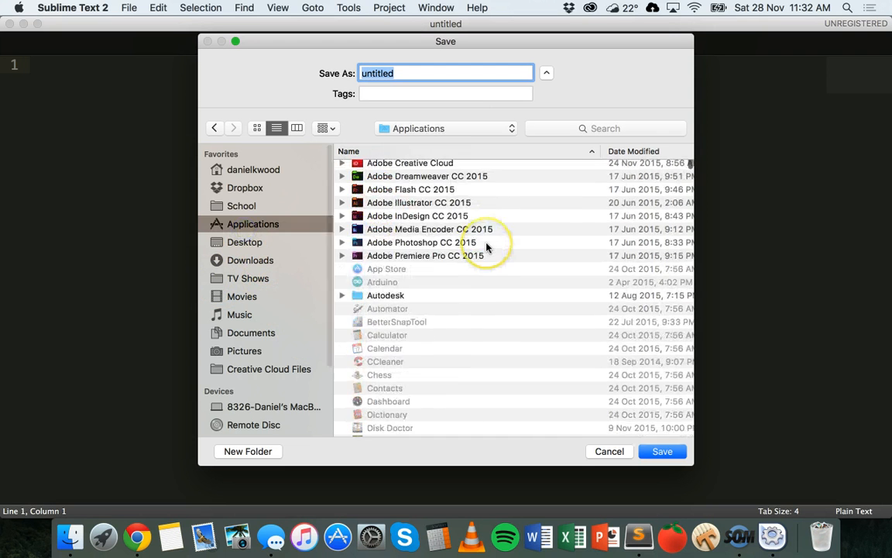
{"action": "scroll", "scroll_direction": "down", "scroll_amount": 3}
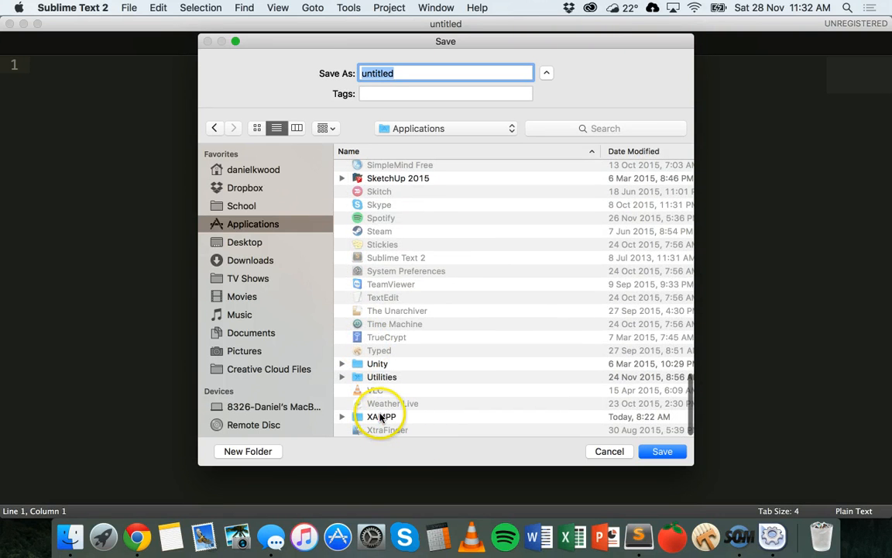
{"action": "left_click", "coordinate": [381, 416]}
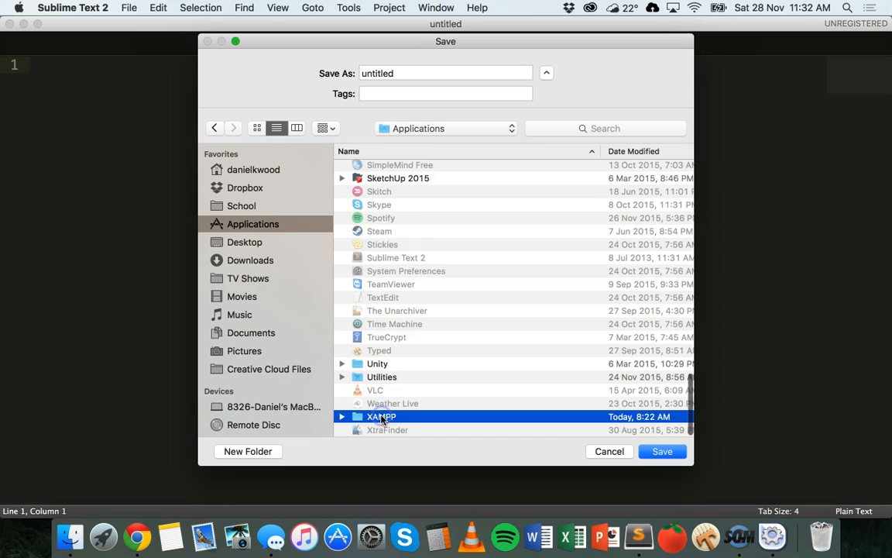
{"action": "double_click", "coordinate": [382, 416]}
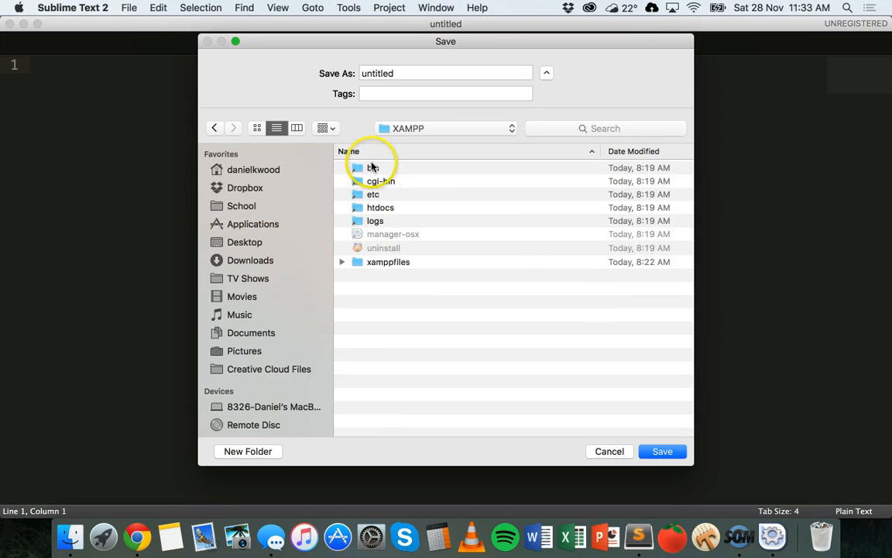
{"action": "mouse_move", "coordinate": [417, 215]}
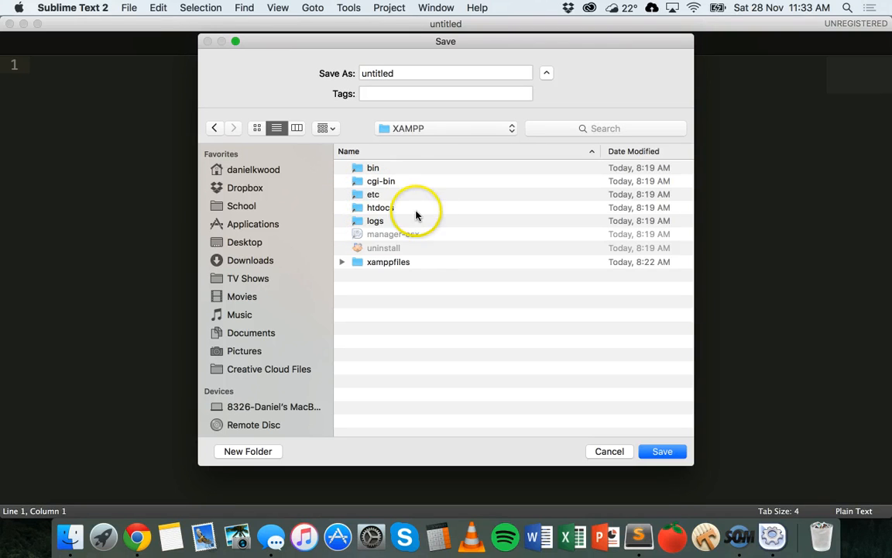
{"action": "left_click", "coordinate": [379, 207]}
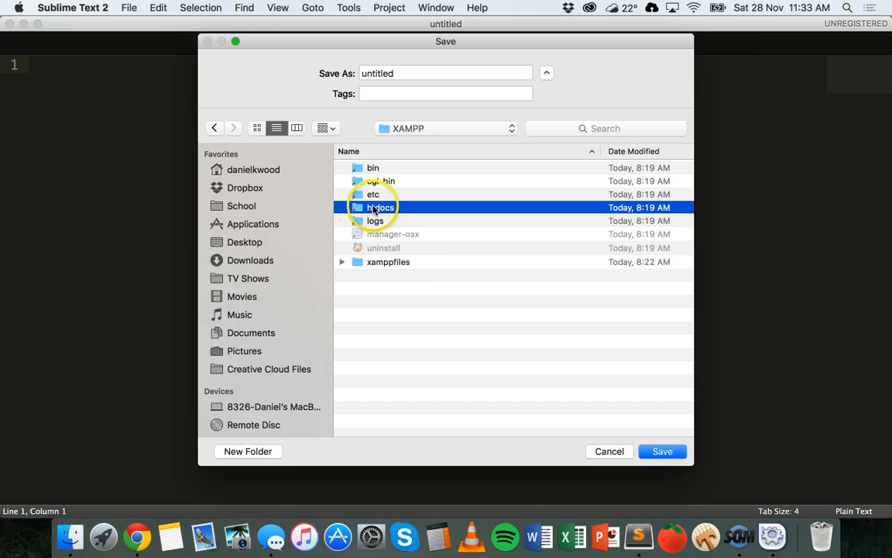
{"action": "mouse_move", "coordinate": [385, 262]}
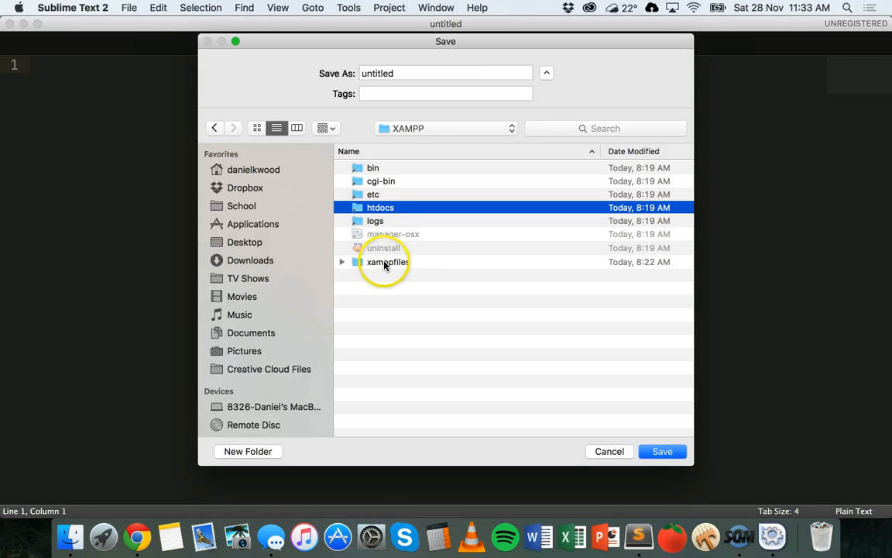
{"action": "double_click", "coordinate": [387, 262]}
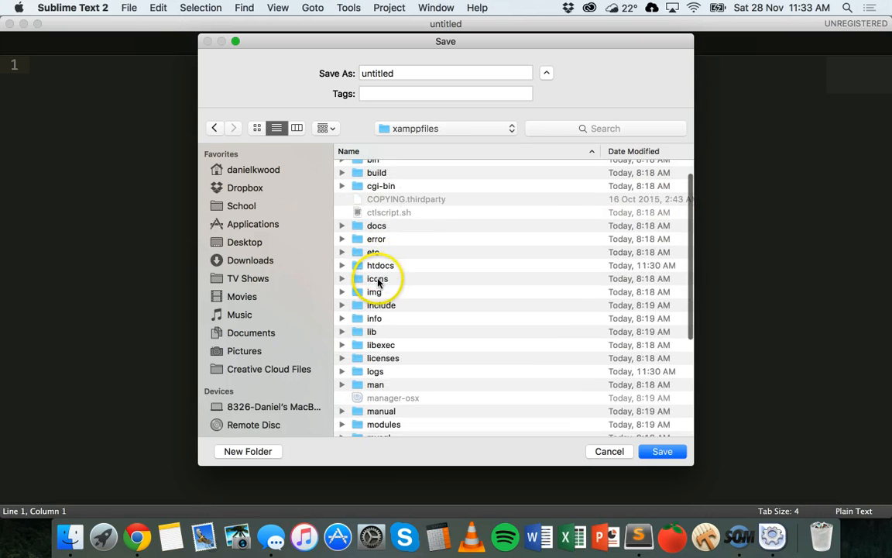
{"action": "double_click", "coordinate": [380, 265]}
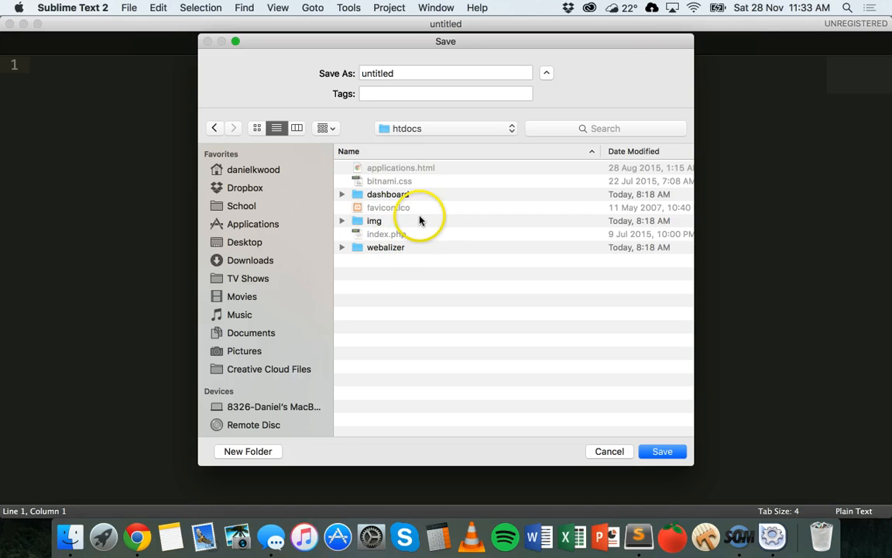
{"action": "mouse_move", "coordinate": [434, 194]}
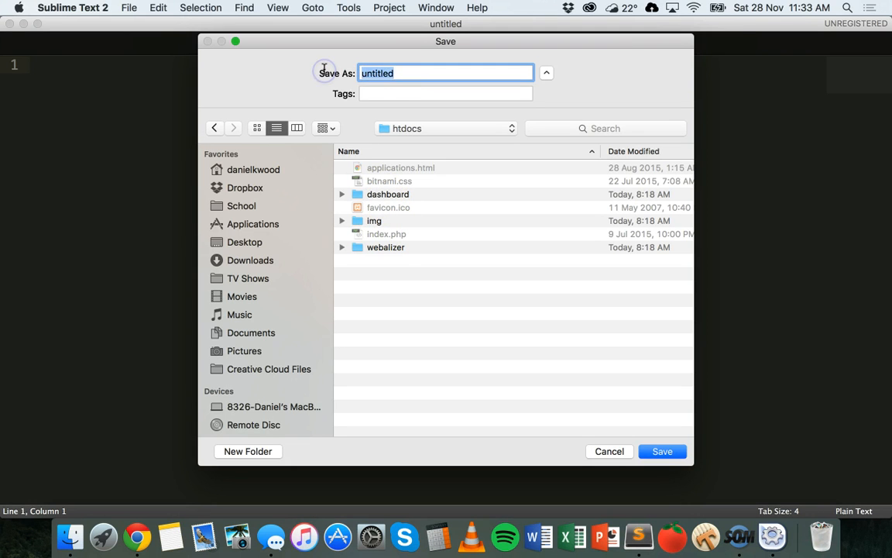
{"action": "type", "text": "test.php"}
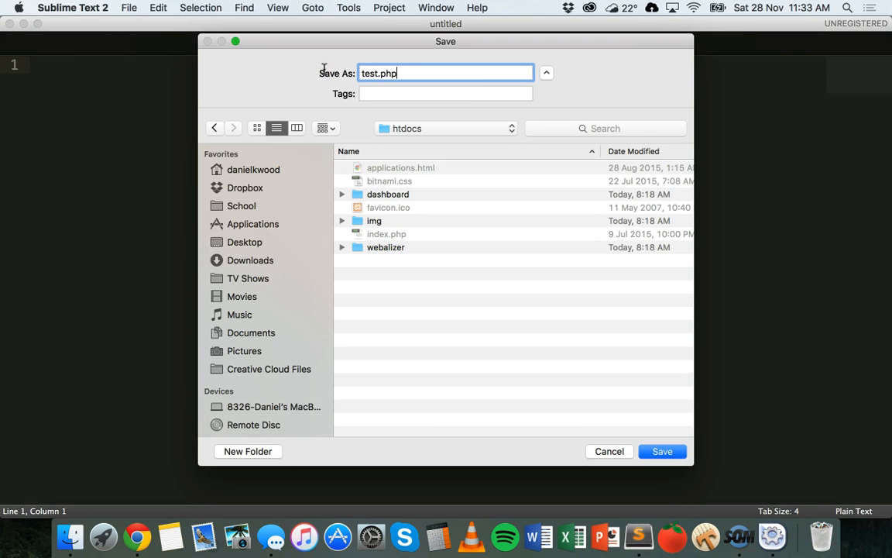
{"action": "left_click", "coordinate": [663, 450]}
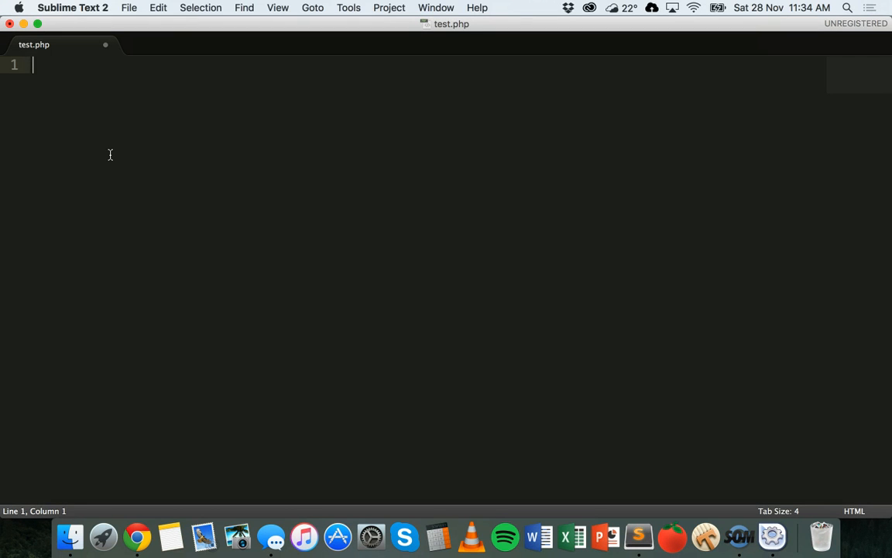
Write <?php echo 'Hello world'; ?> into test.php
{"action": "type", "text": "<?php"}
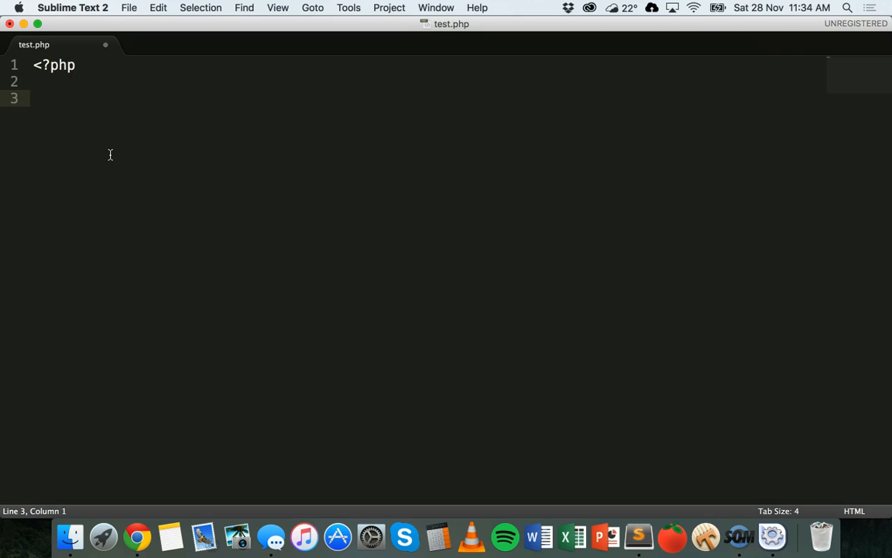
{"action": "type", "text": "?>"}
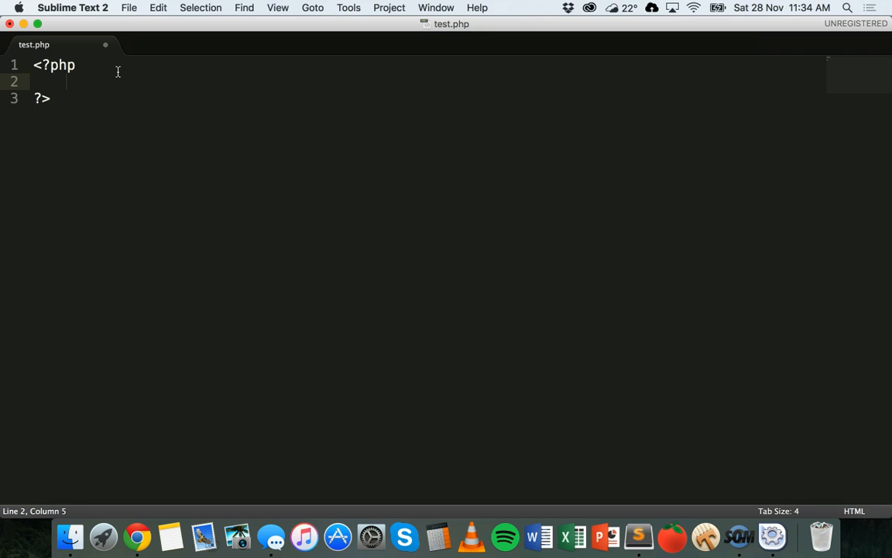
{"action": "type", "text": "echo'"}
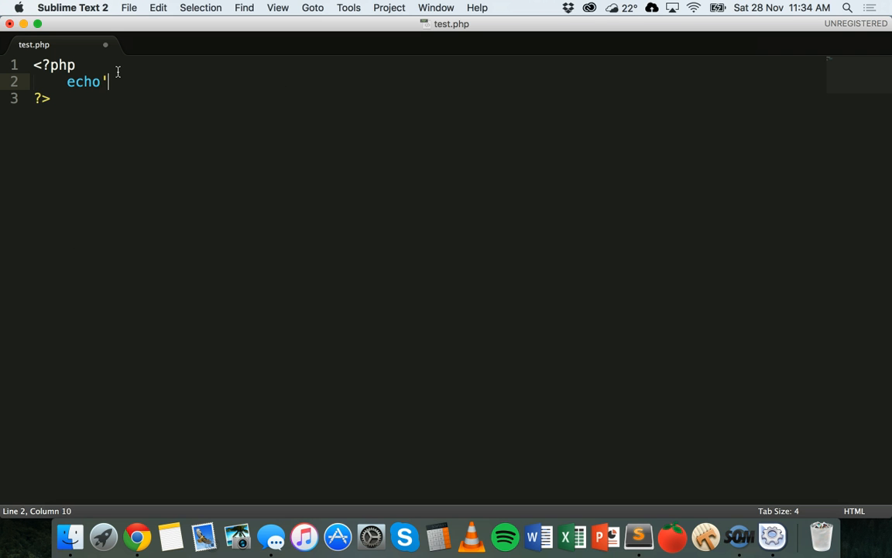
{"action": "type", "text": "Hello"}
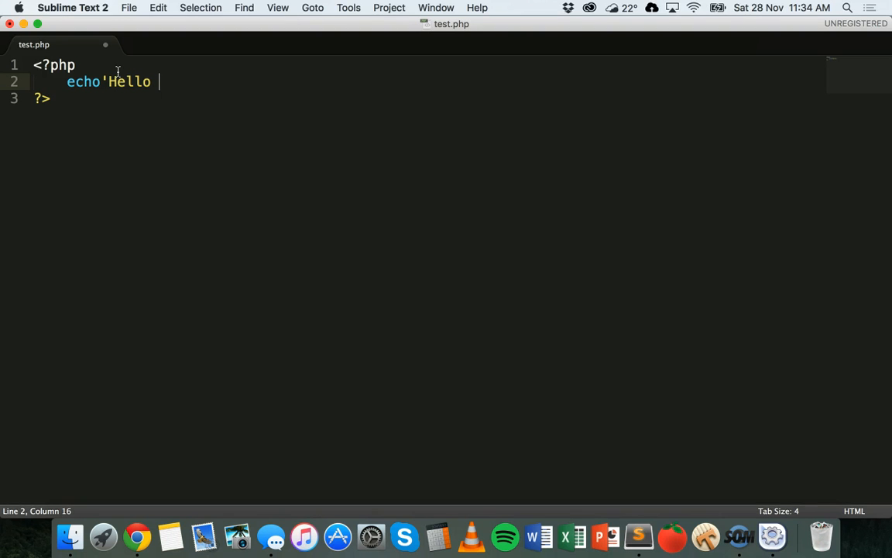
{"action": "type", "text": "worl"}
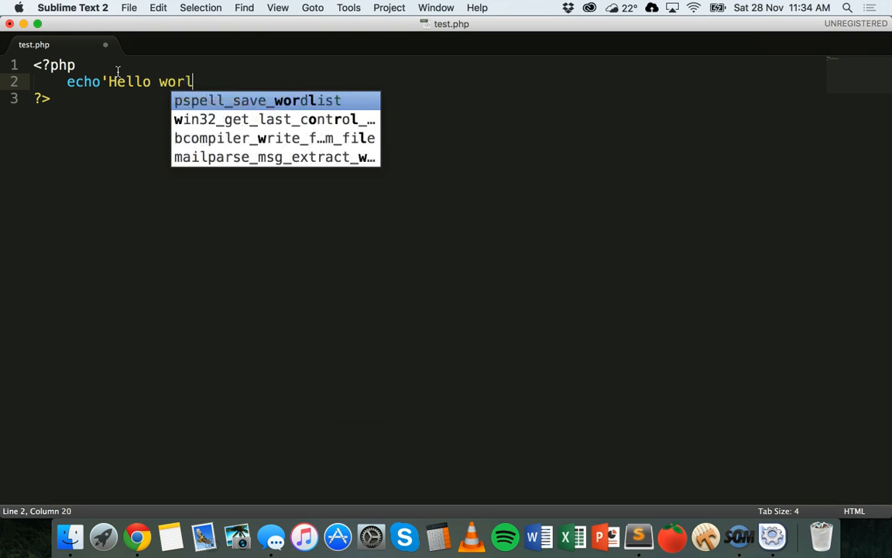
{"action": "type", "text": "d'"}
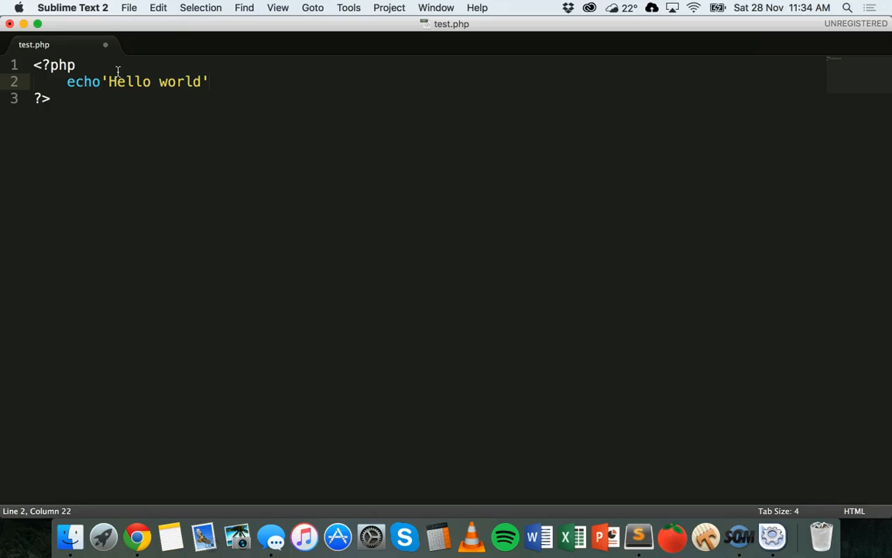
{"action": "type", "text": ";"}
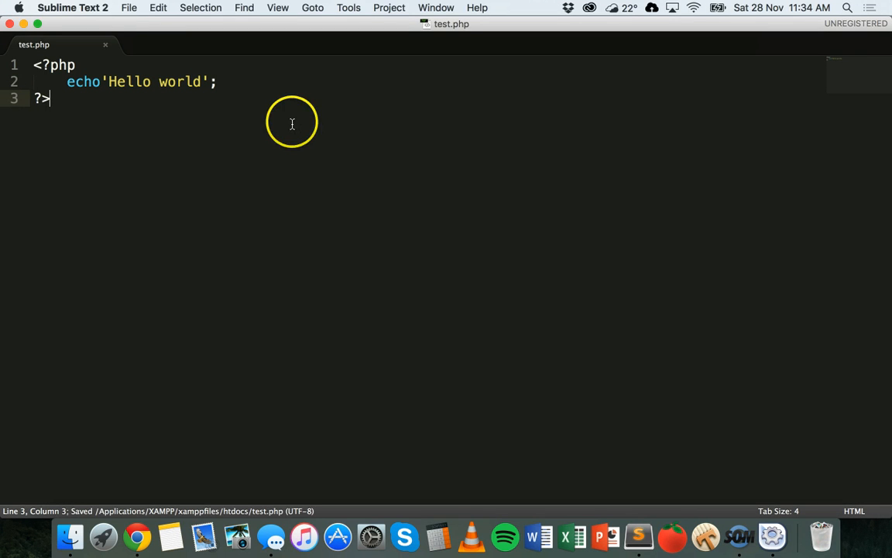
{"action": "mouse_move", "coordinate": [135, 534]}
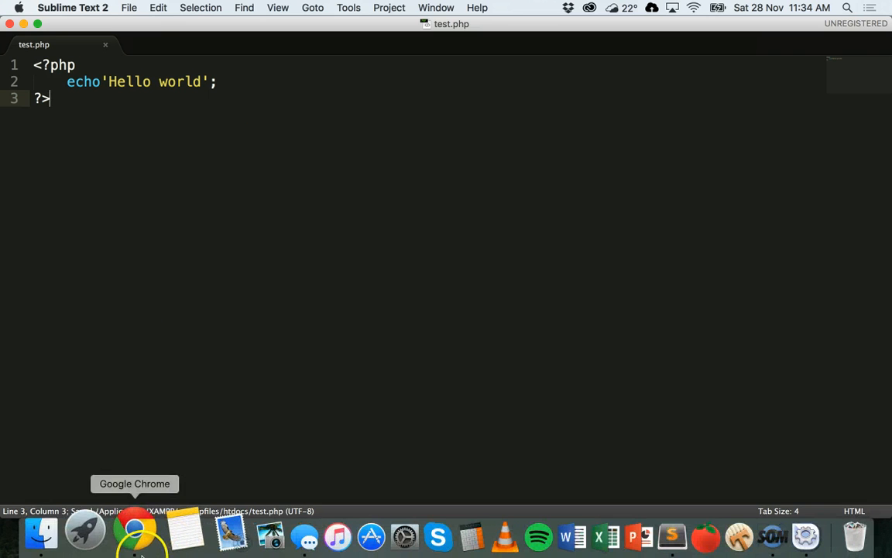
Switch to Chrome and load localhost/test.php in a new tab
{"action": "left_click", "coordinate": [134, 531]}
{"action": "type", "text": "local"}
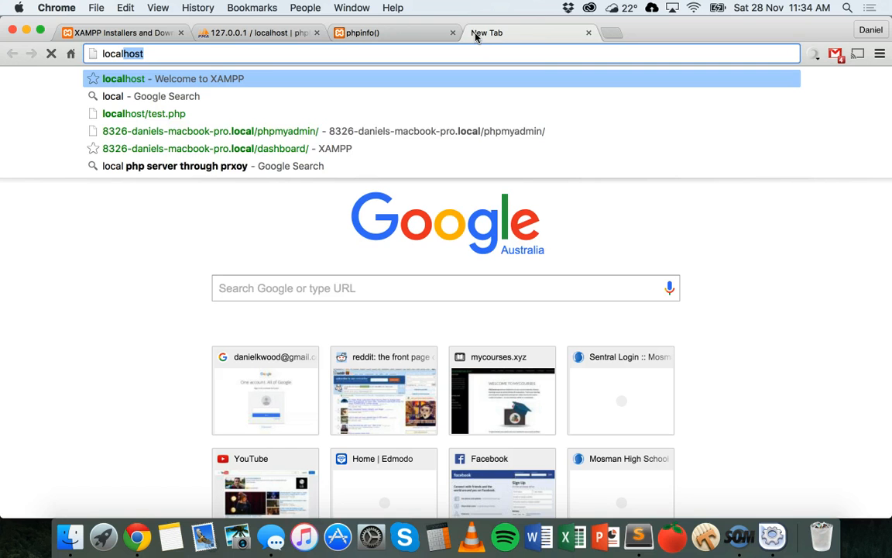
{"action": "type", "text": "/test.php"}
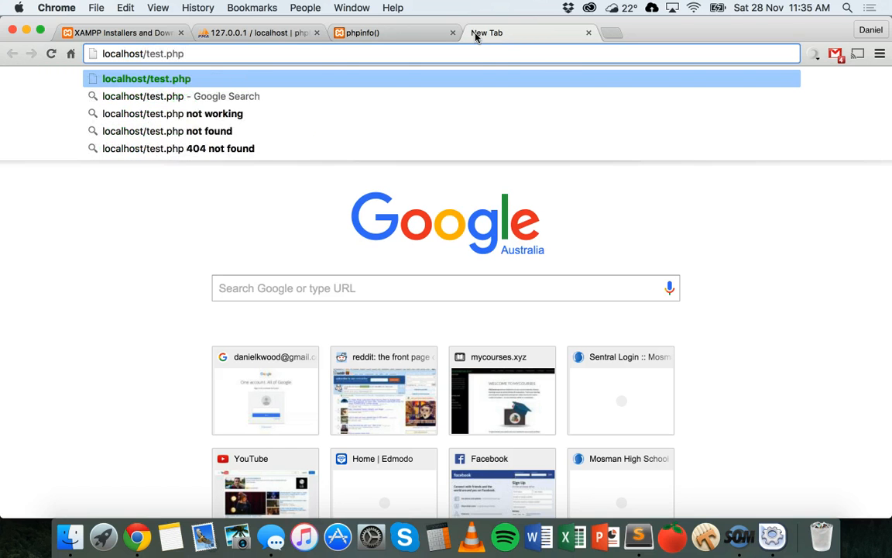
{"action": "key", "text": "Return"}
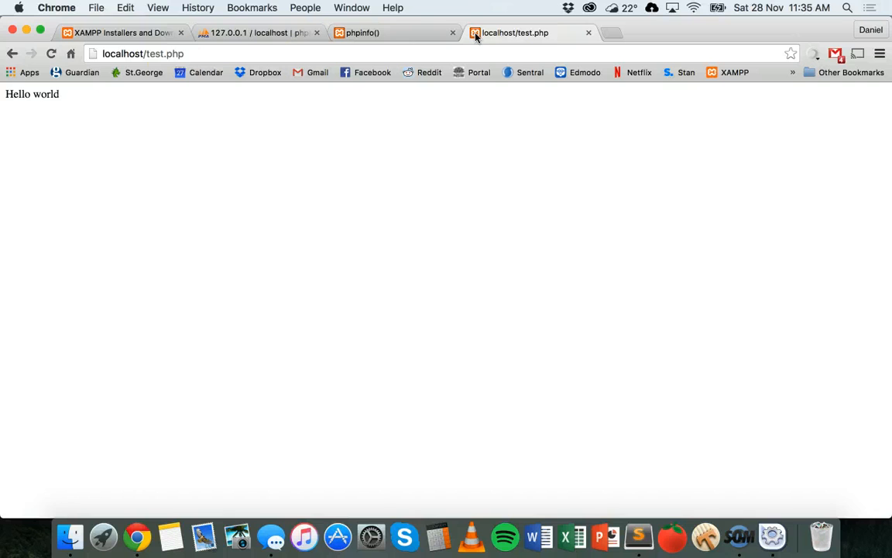
{"action": "mouse_move", "coordinate": [773, 534]}
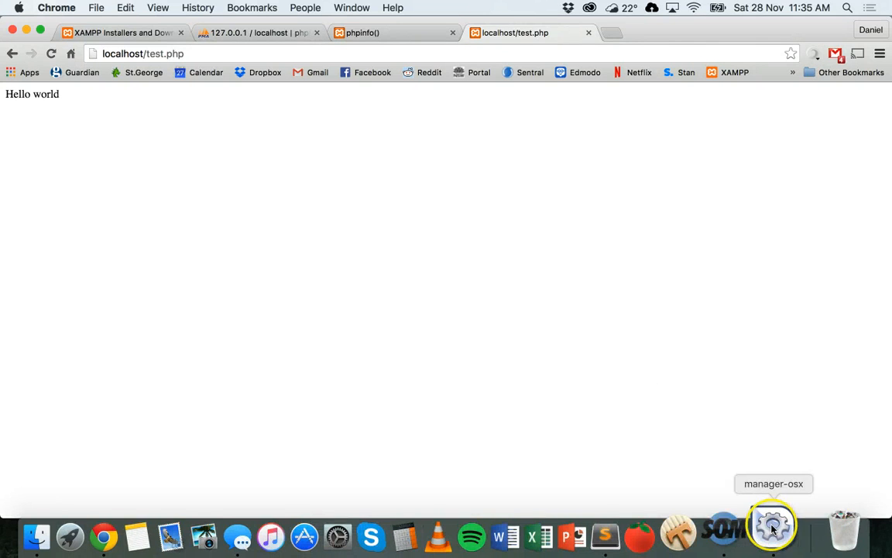
Bring the XAMPP manager forward and check that Apache Web Server and MySQL are running
{"action": "left_click", "coordinate": [772, 527]}
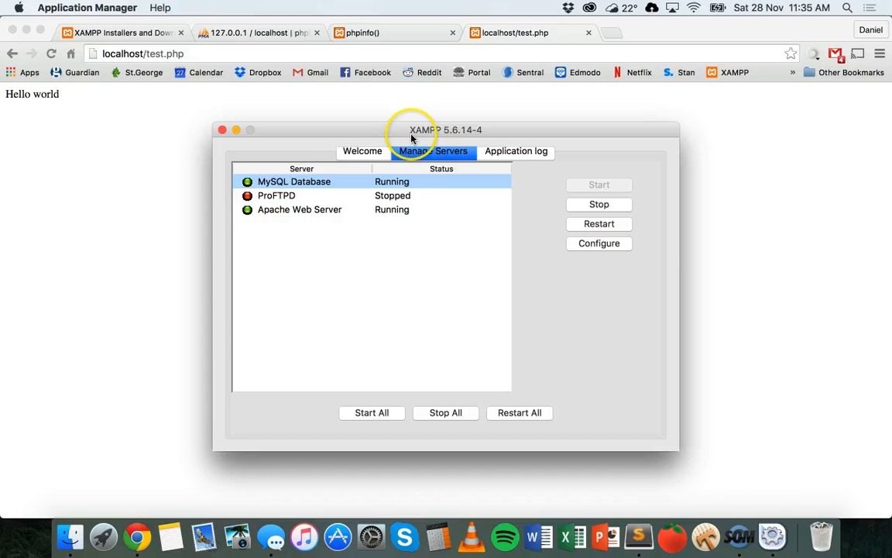
{"action": "mouse_move", "coordinate": [302, 209]}
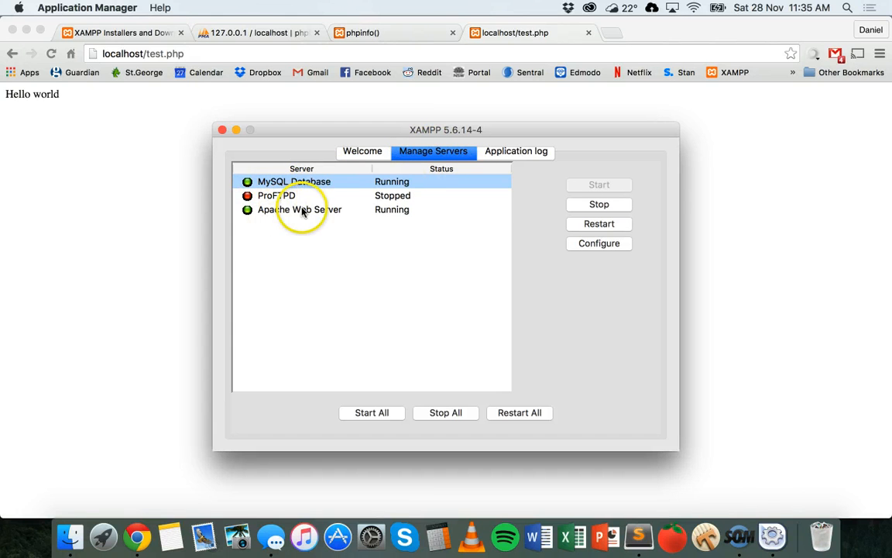
{"action": "left_click", "coordinate": [300, 209]}
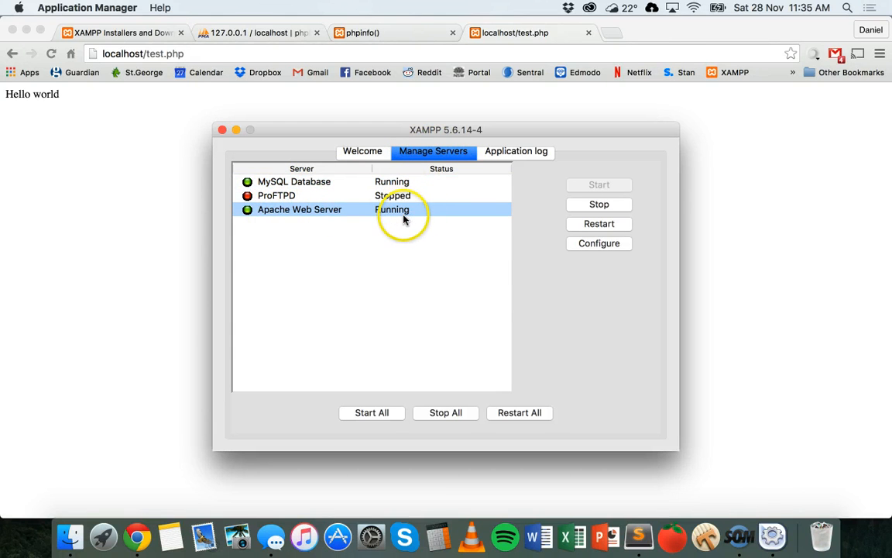
{"action": "mouse_move", "coordinate": [504, 249]}
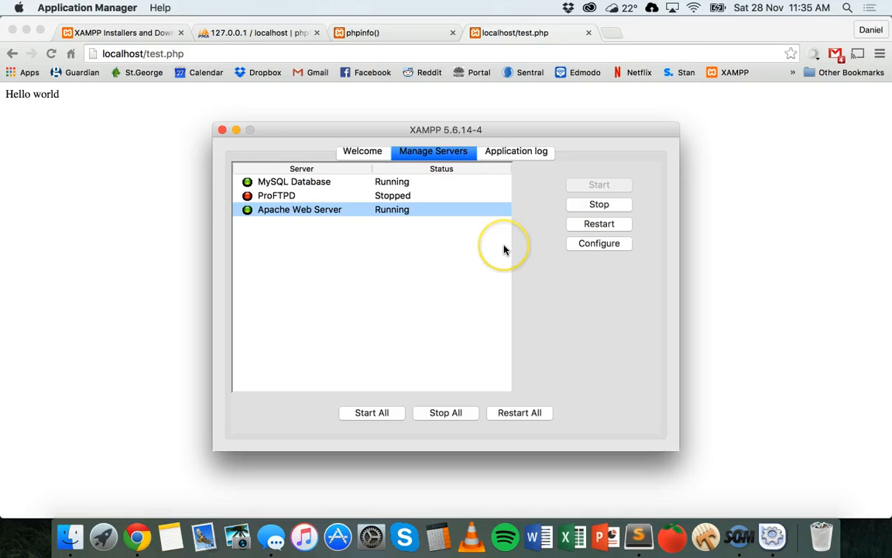
{"action": "mouse_move", "coordinate": [45, 138]}
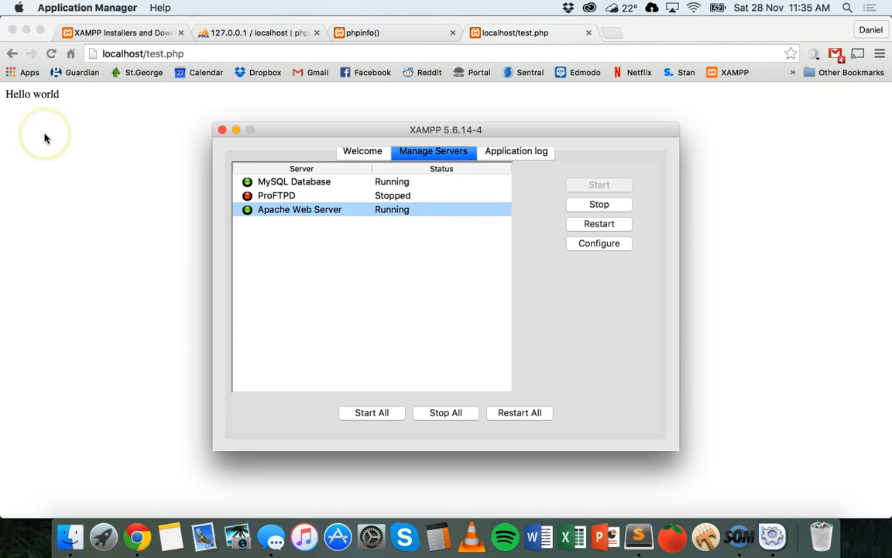
{"action": "mouse_move", "coordinate": [45, 138]}
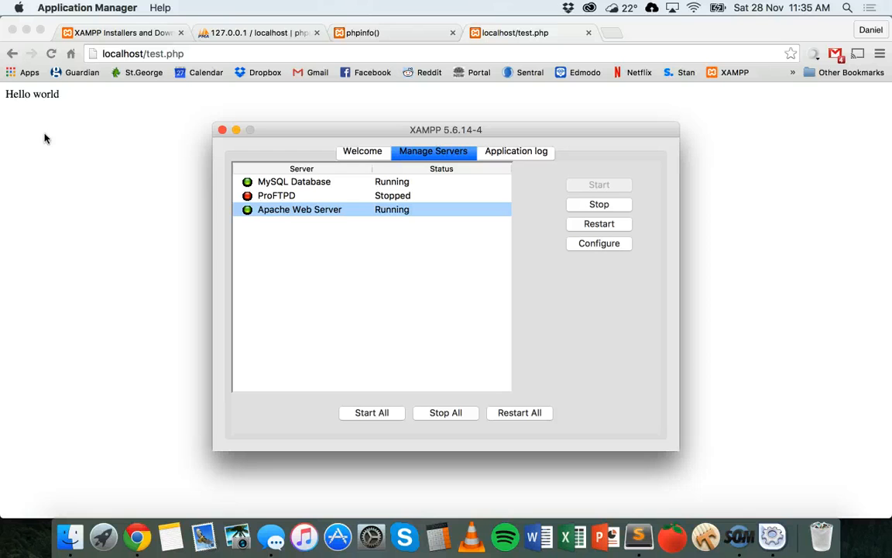
{"action": "mouse_move", "coordinate": [486, 143]}
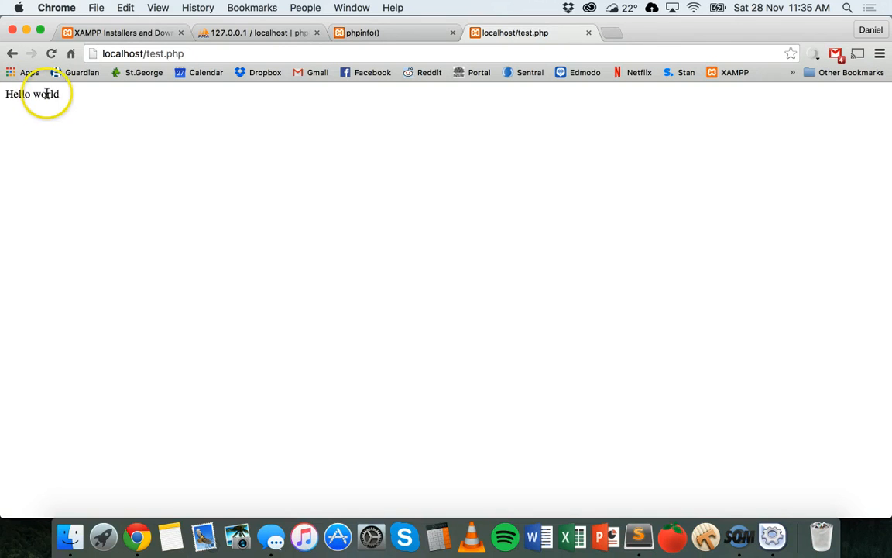
{"action": "mouse_move", "coordinate": [486, 219]}
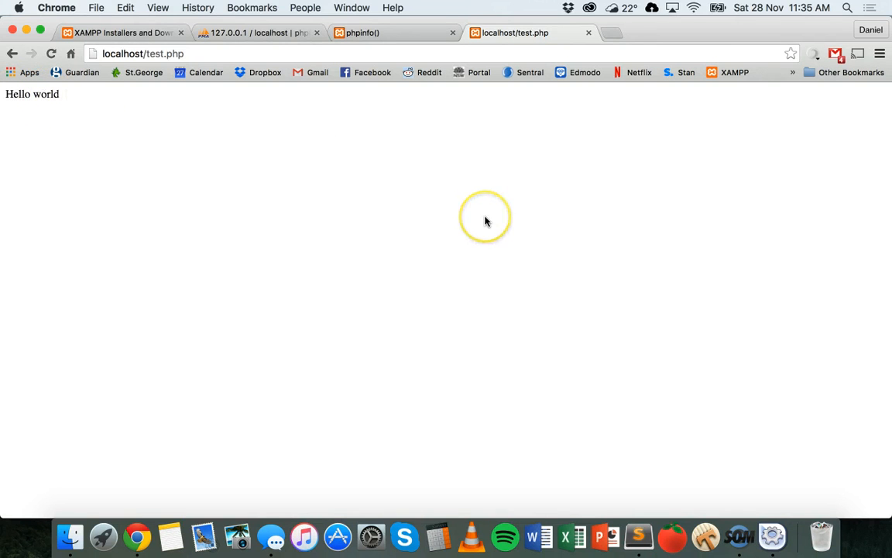
{"action": "mouse_move", "coordinate": [486, 221]}
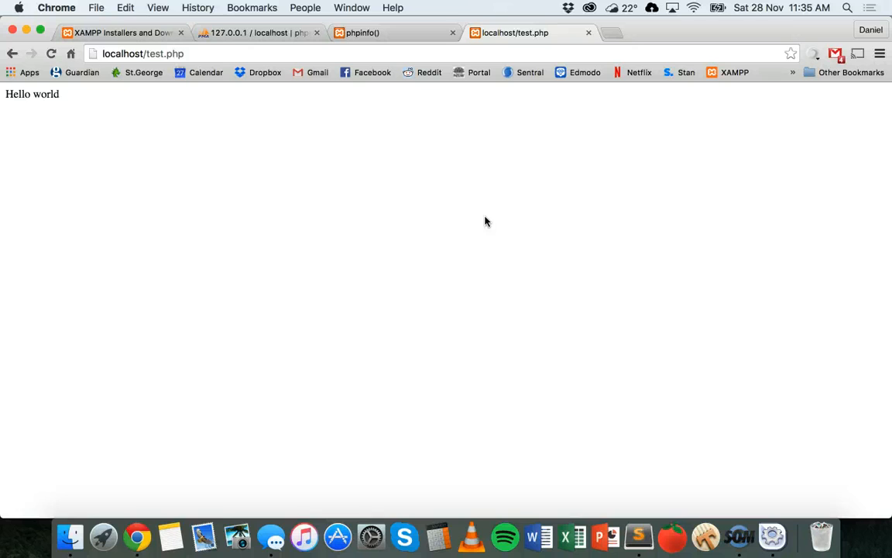